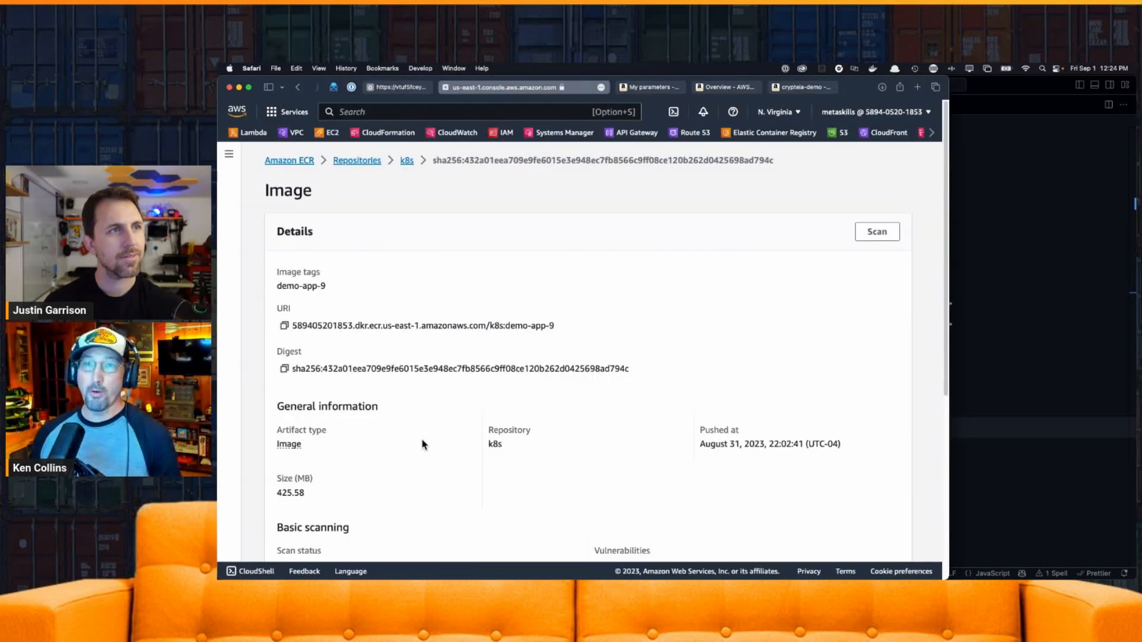
mouse_move(421, 499)
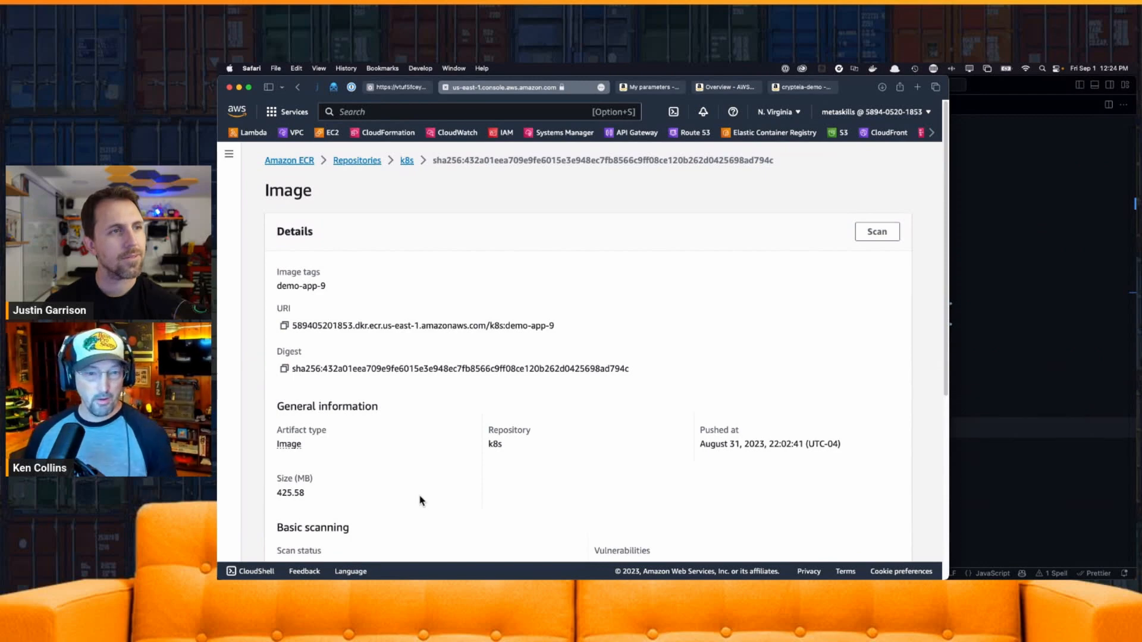
mouse_move(295, 345)
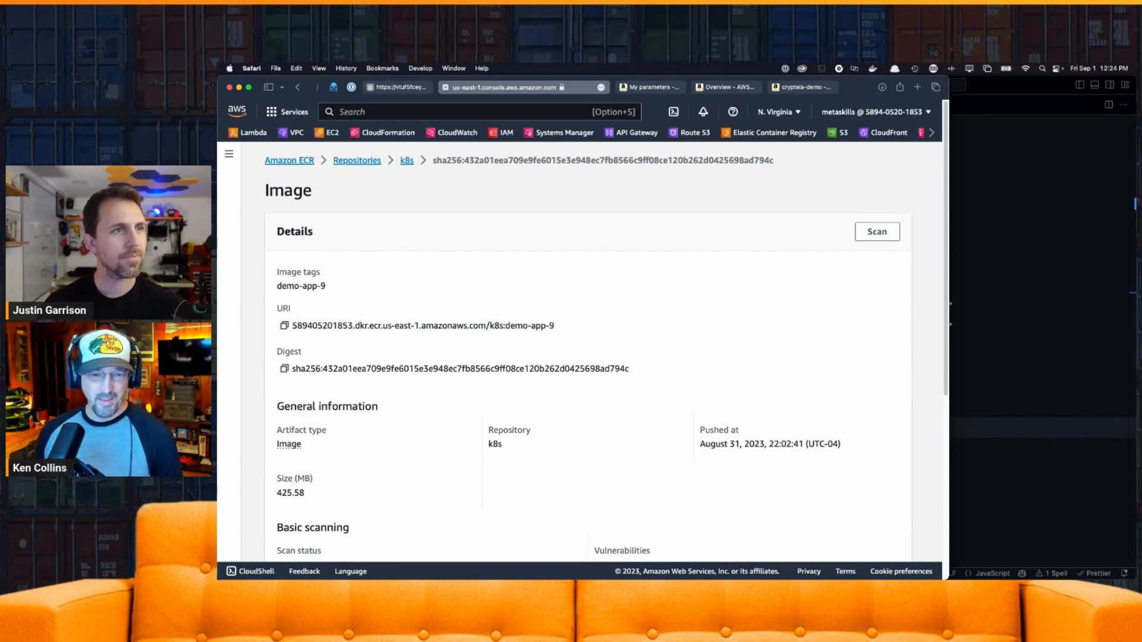
Leave the ECR demo-app-9 image details for the Parameter Store list of SecureString parameters
double_click(422, 325)
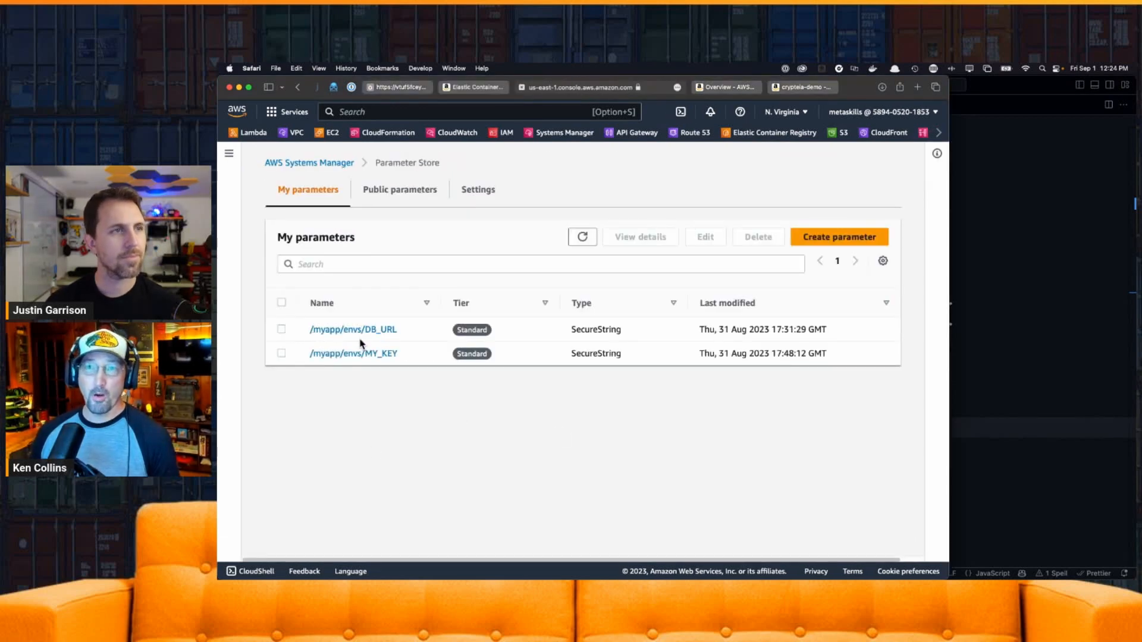
click(352, 330)
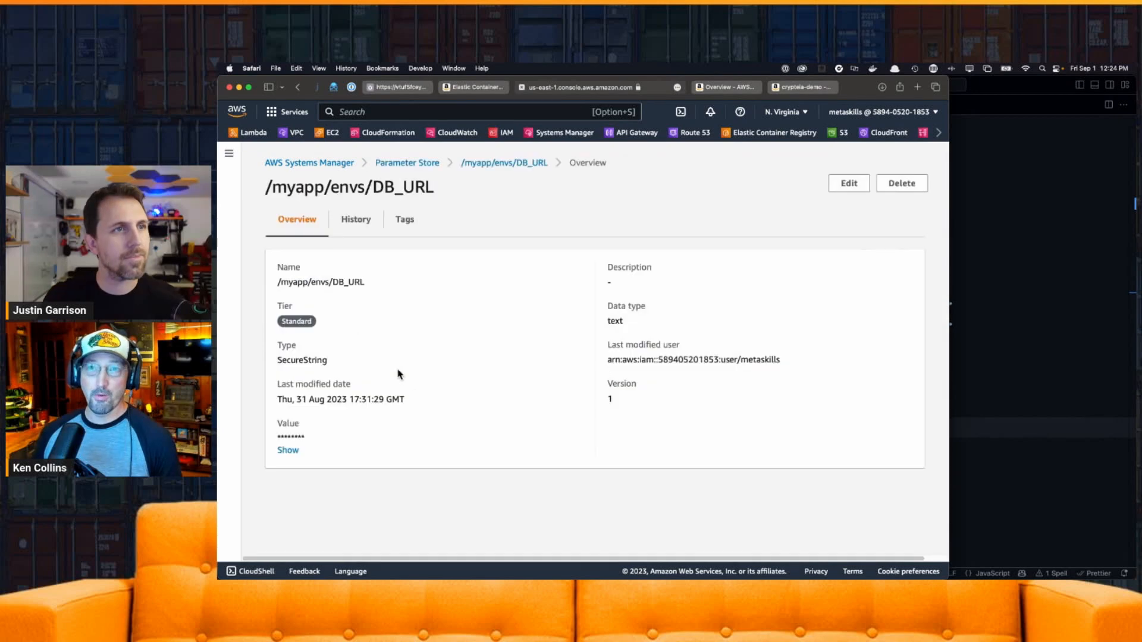
click(287, 450)
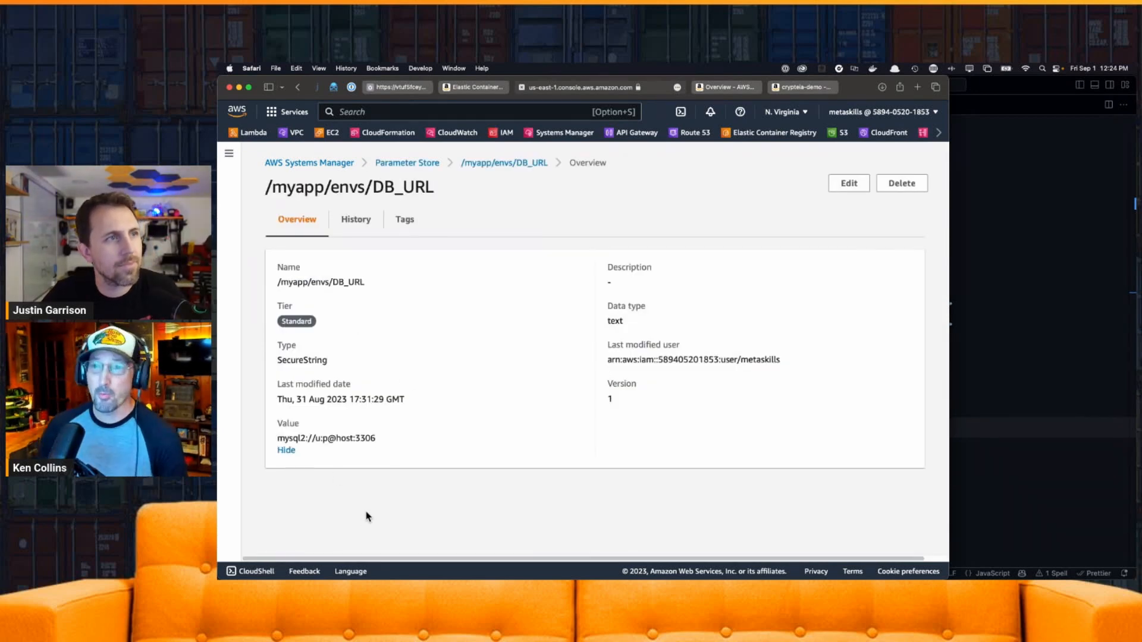
mouse_move(475, 531)
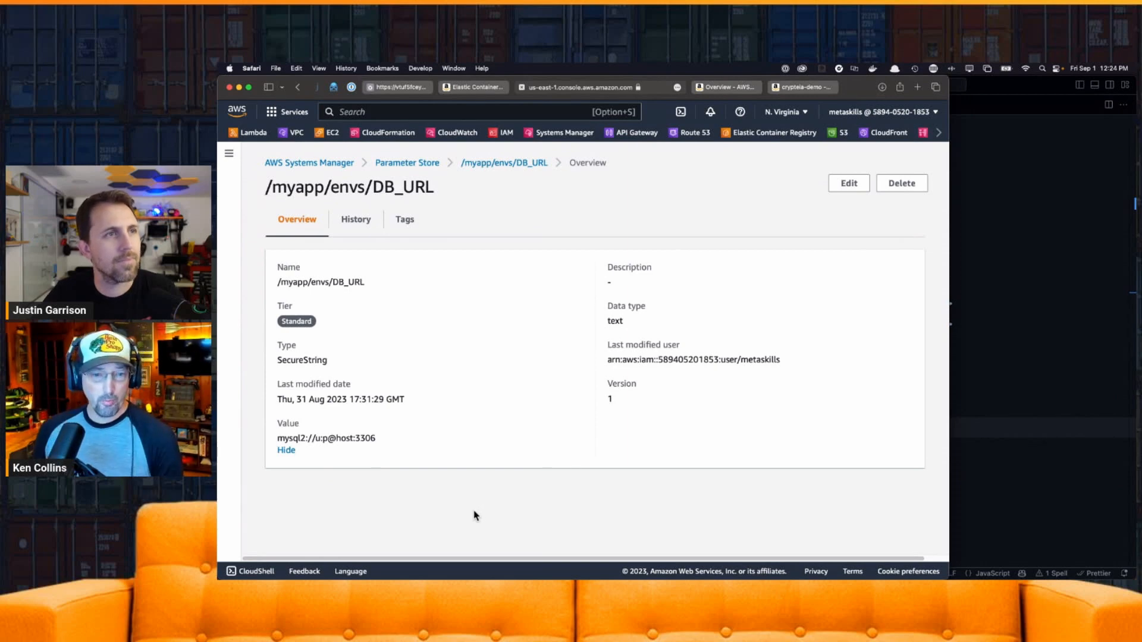
mouse_move(453, 530)
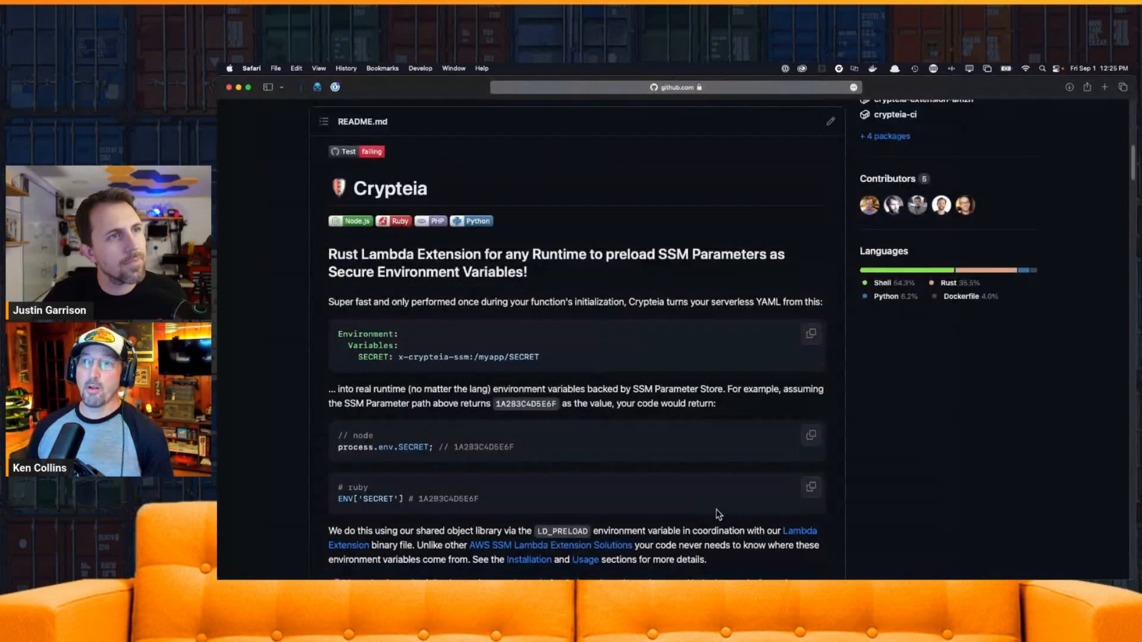
mouse_move(892, 525)
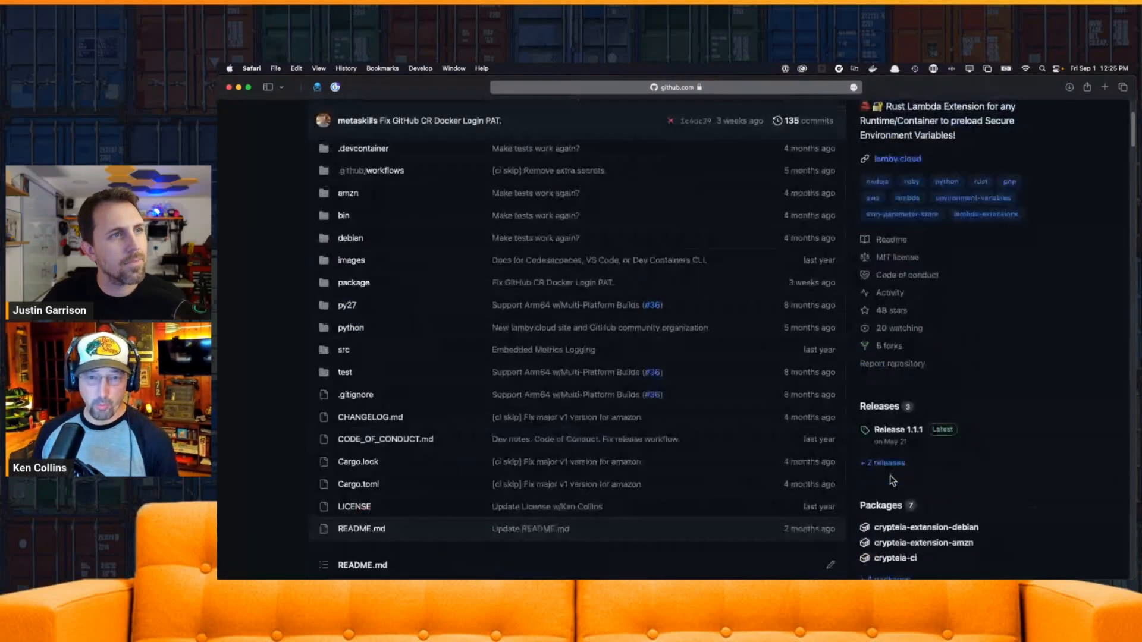
Scroll the Crypteia README down to the Architecture sequence diagram
scroll(down, 3)
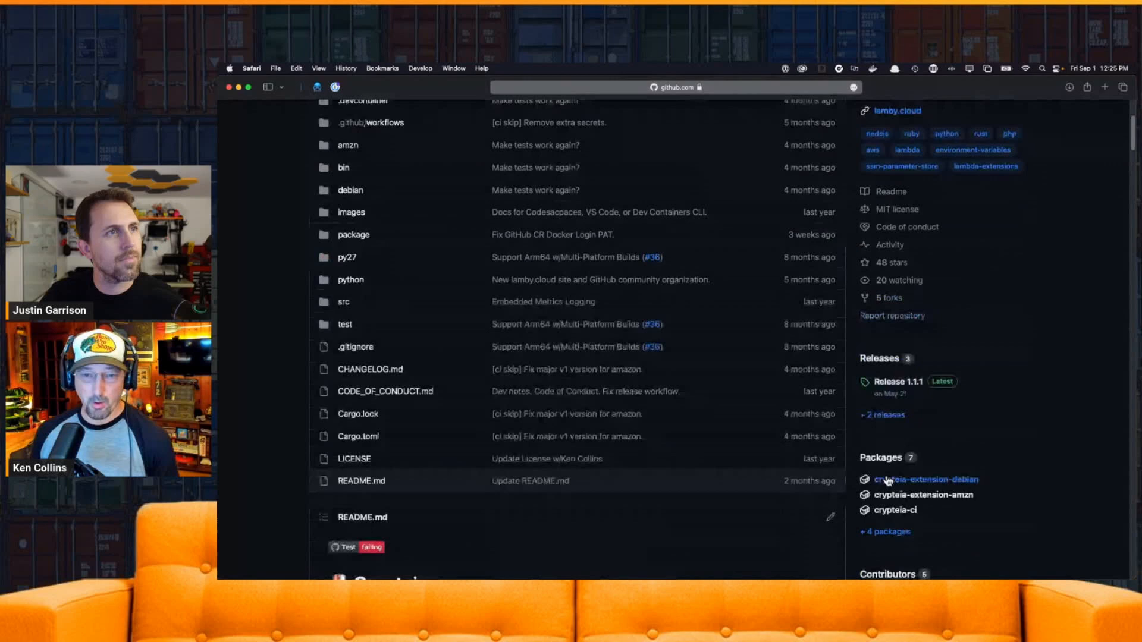
scroll(down, 3)
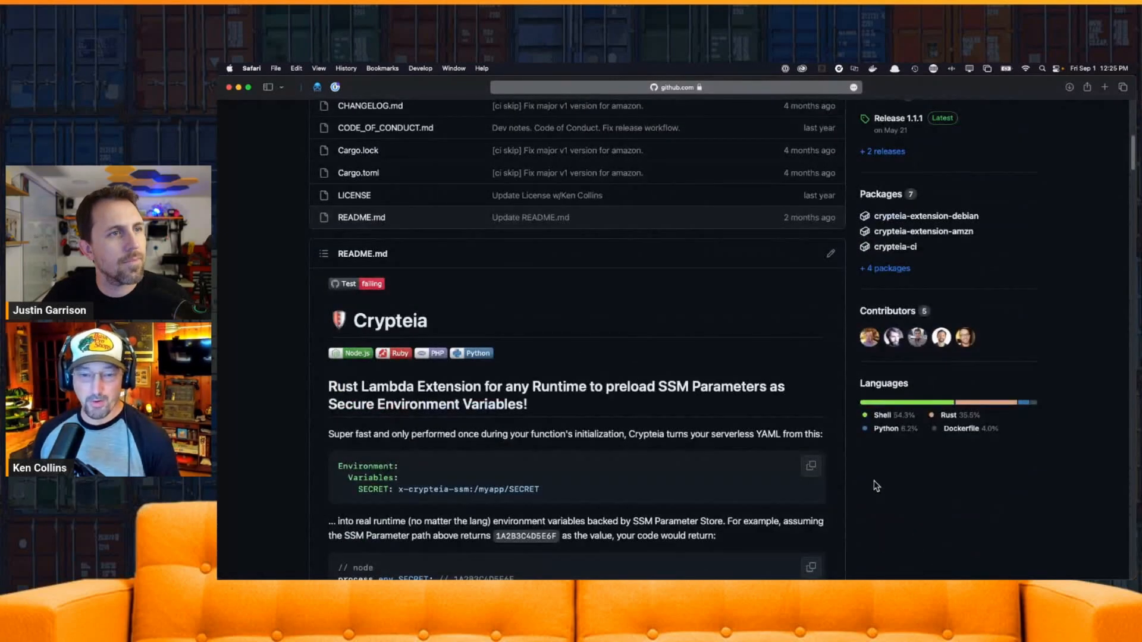
scroll(down, 3)
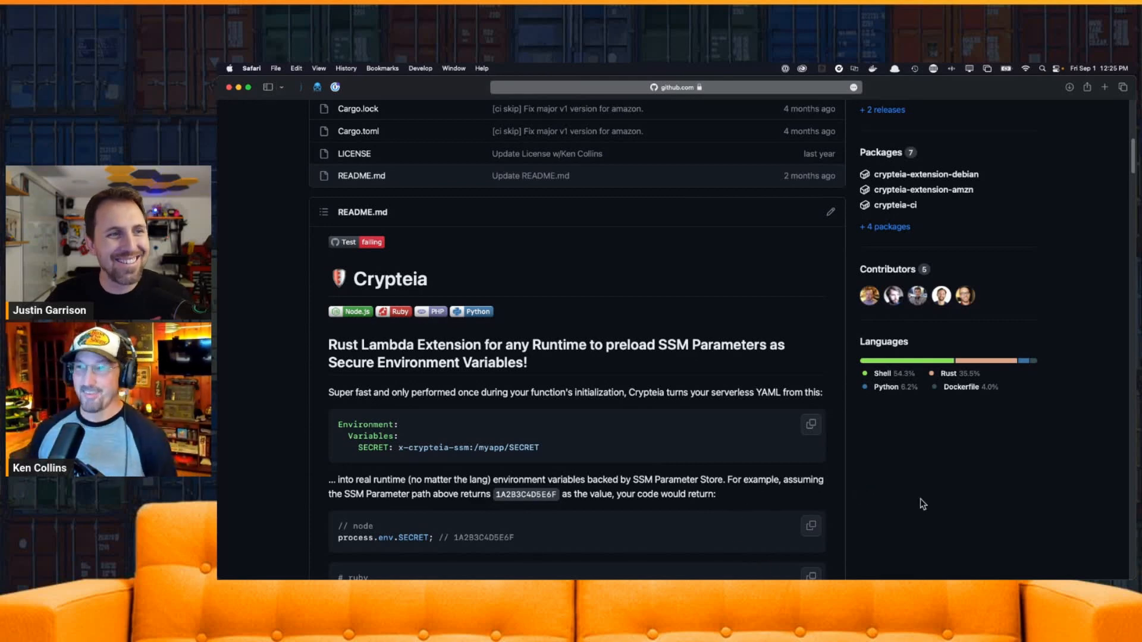
scroll(down, 3)
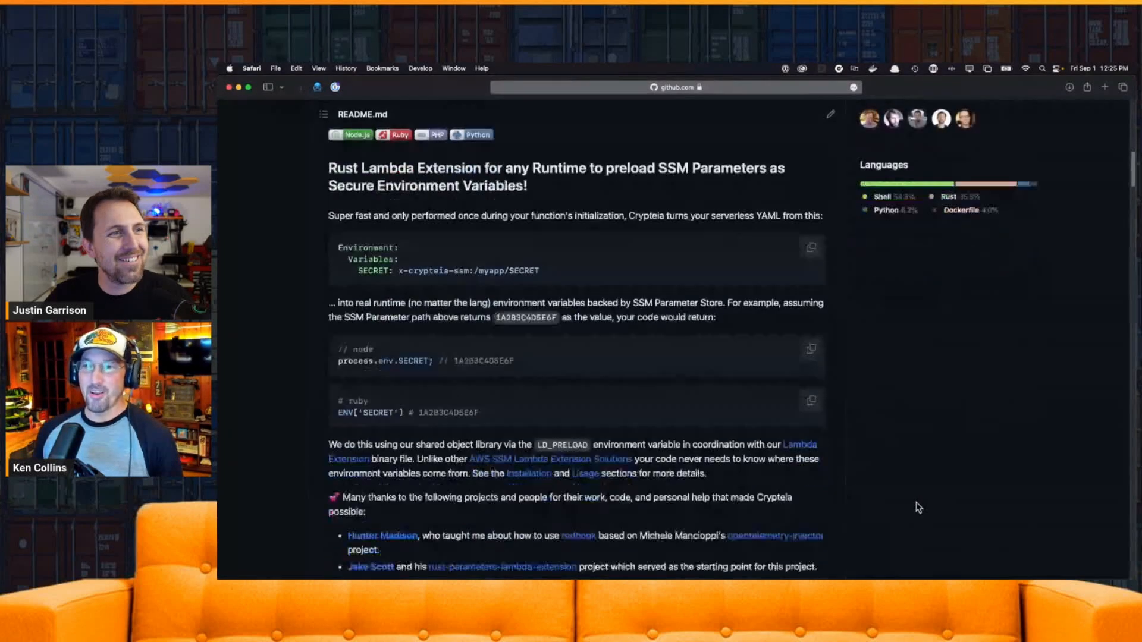
scroll(down, 3)
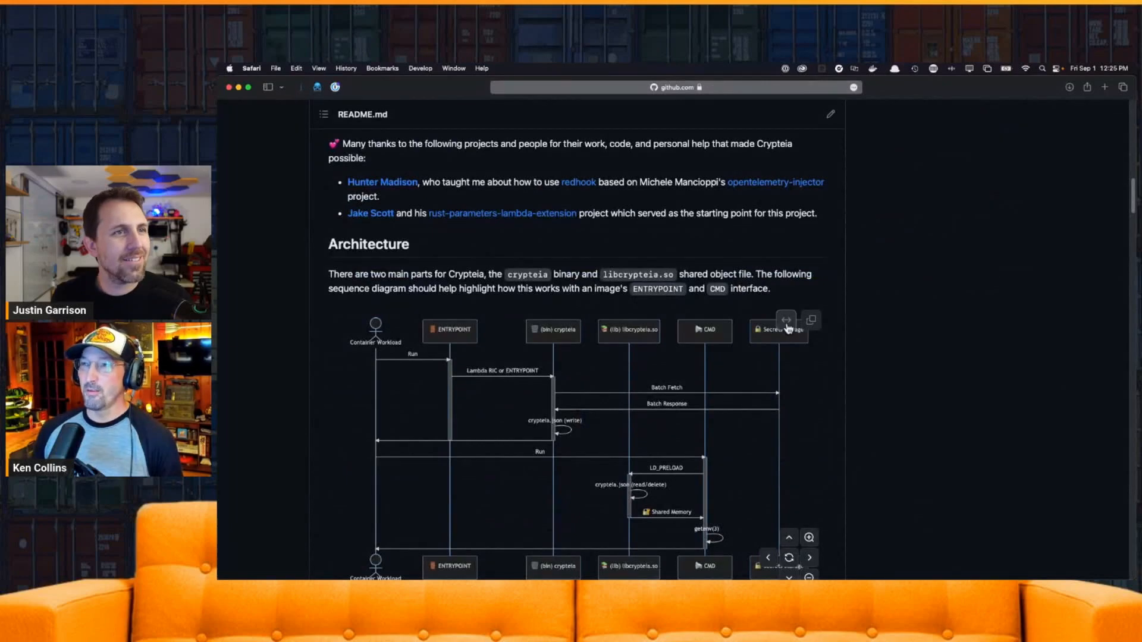
Enlarge the Architecture Mermaid diagram and follow its flow from Container Workload to Secrets Storage
click(786, 320)
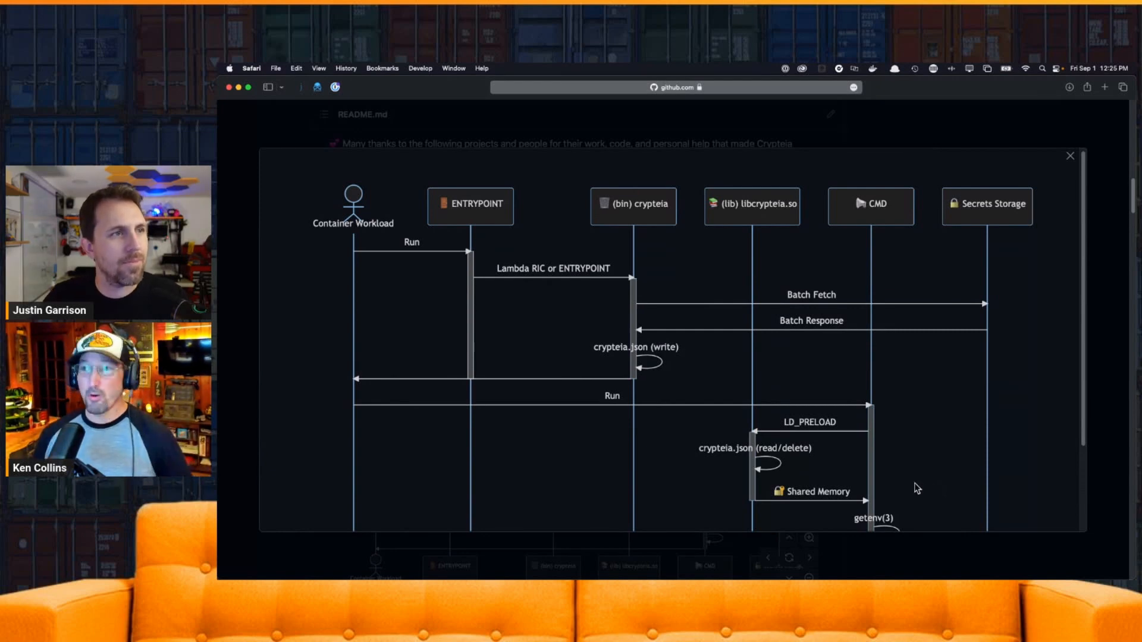
mouse_move(385, 210)
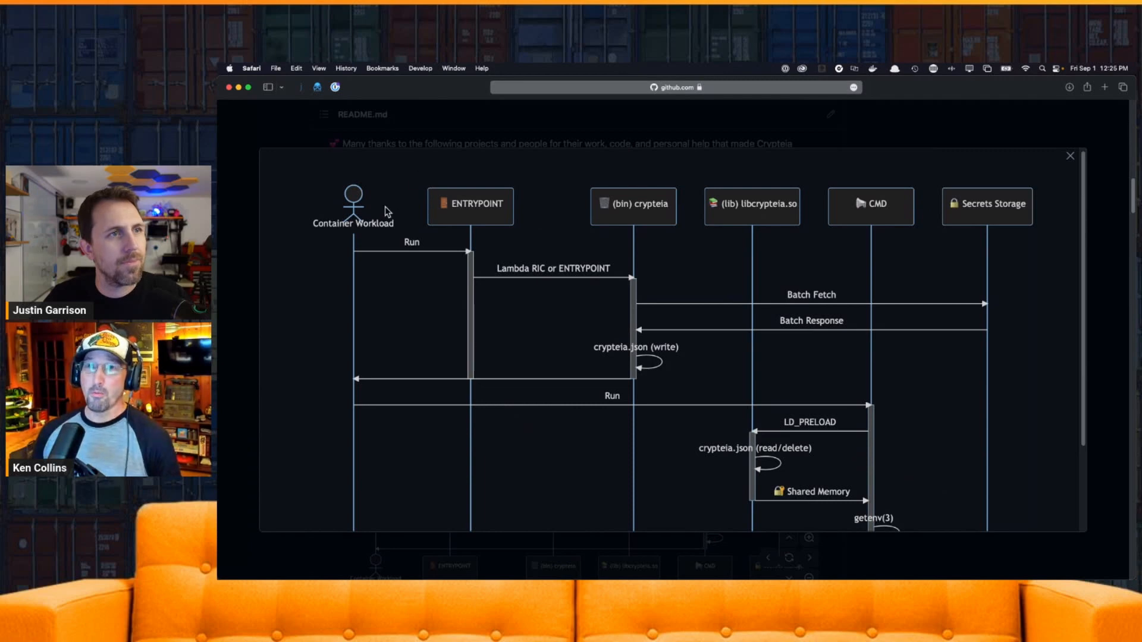
mouse_move(429, 297)
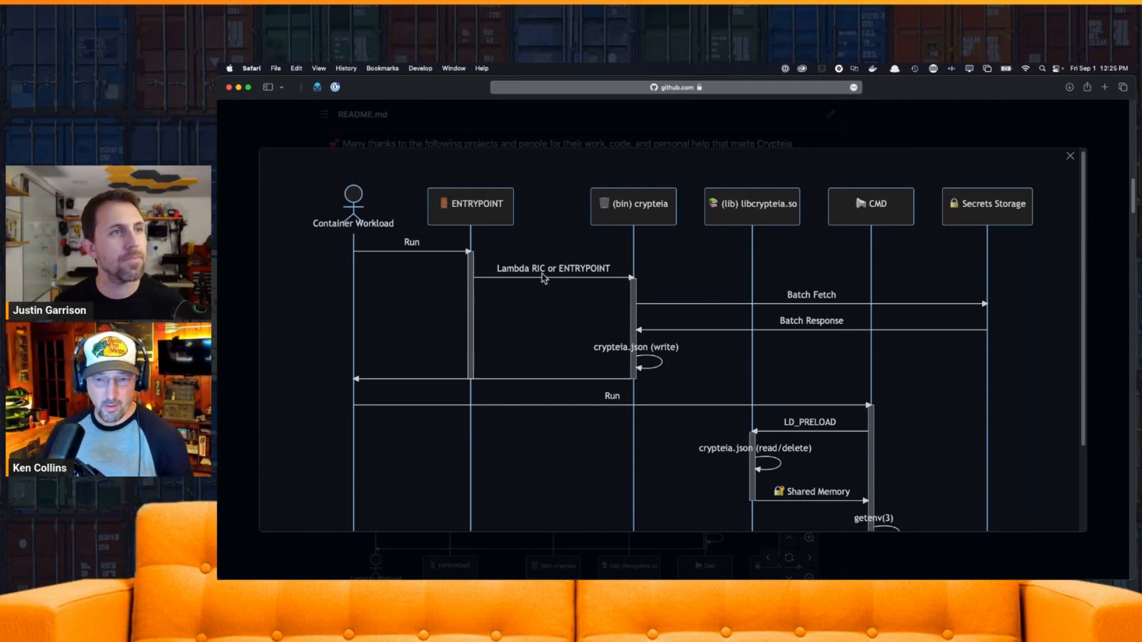
mouse_move(630, 291)
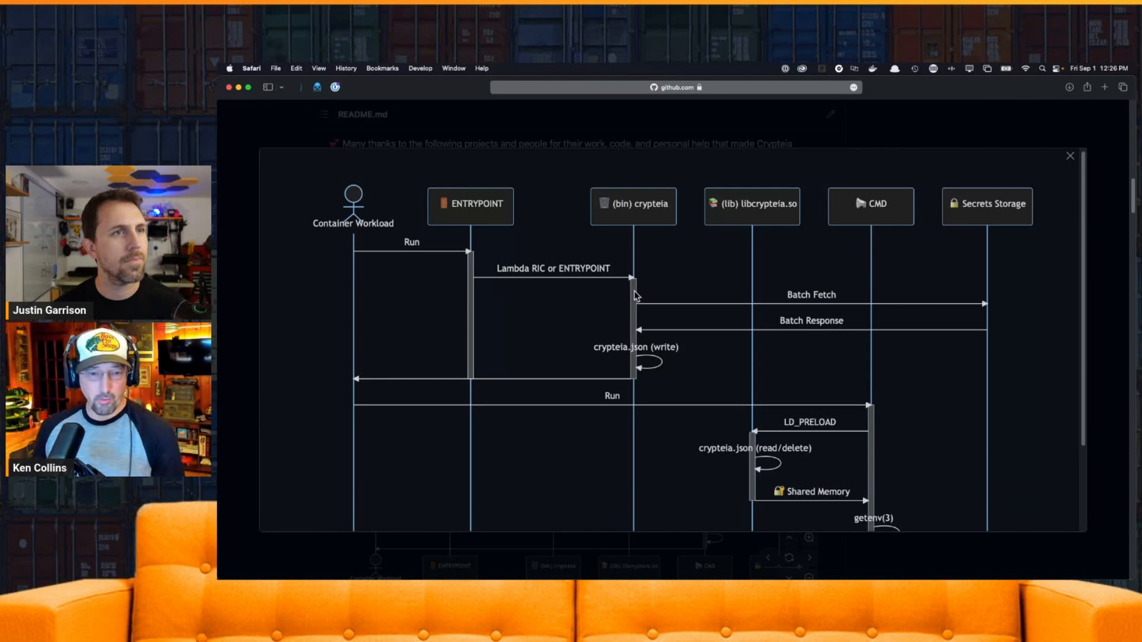
mouse_move(647, 317)
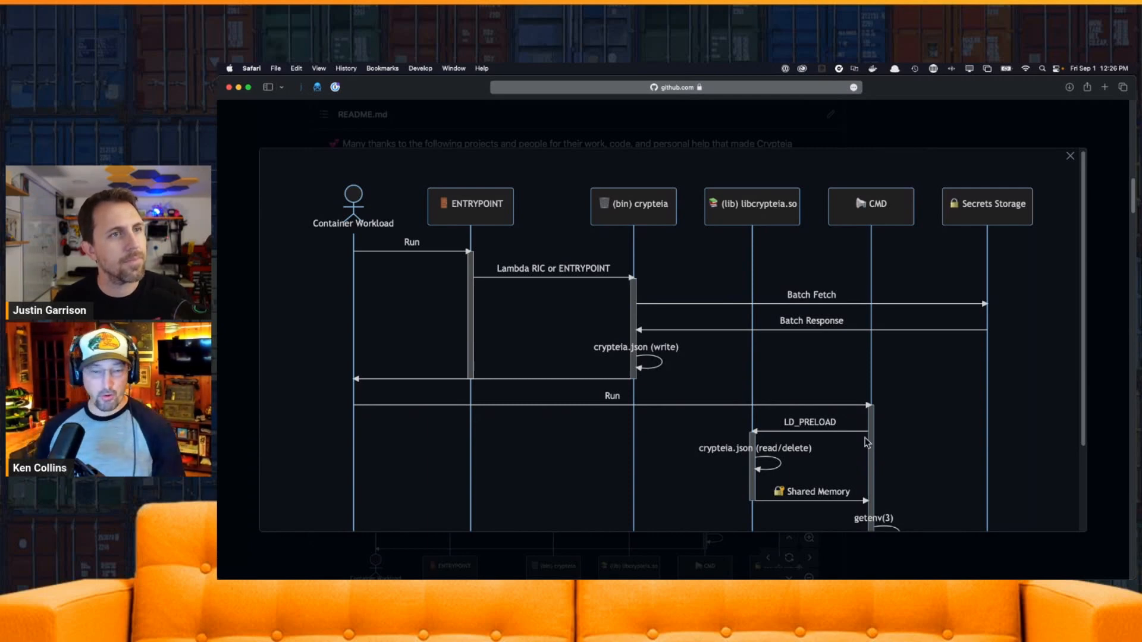
mouse_move(699, 463)
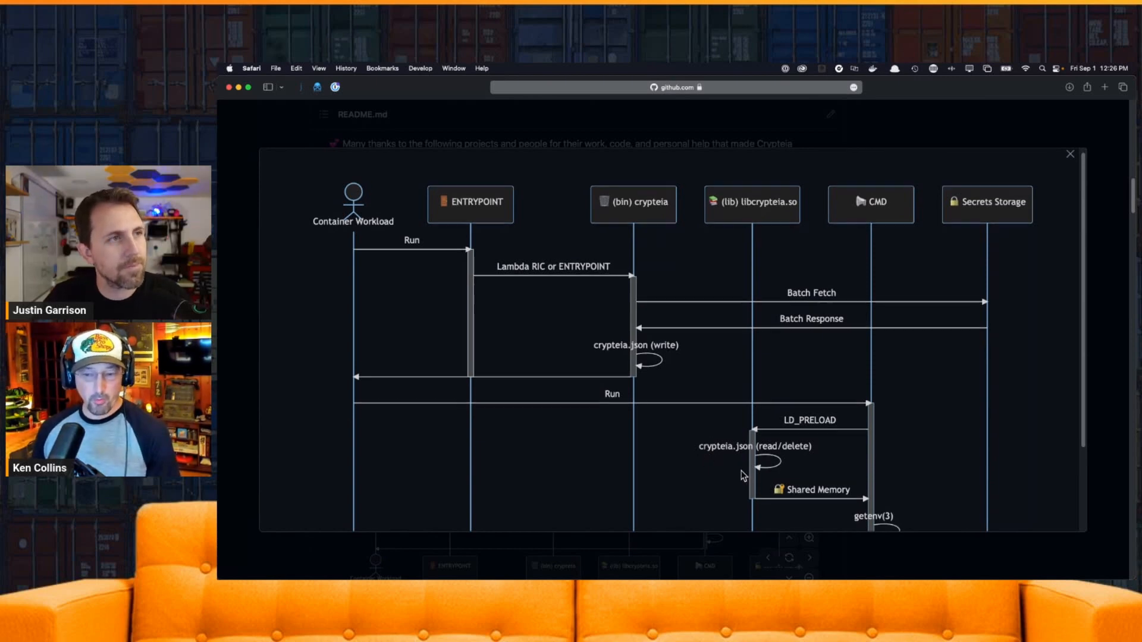
scroll(down, 3)
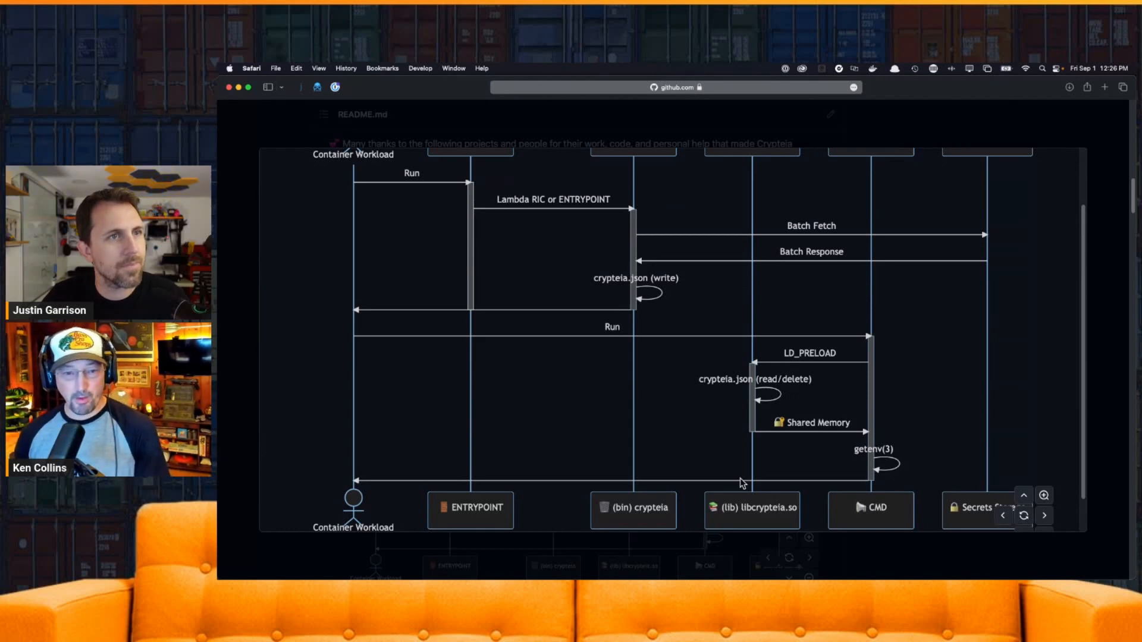
mouse_move(733, 483)
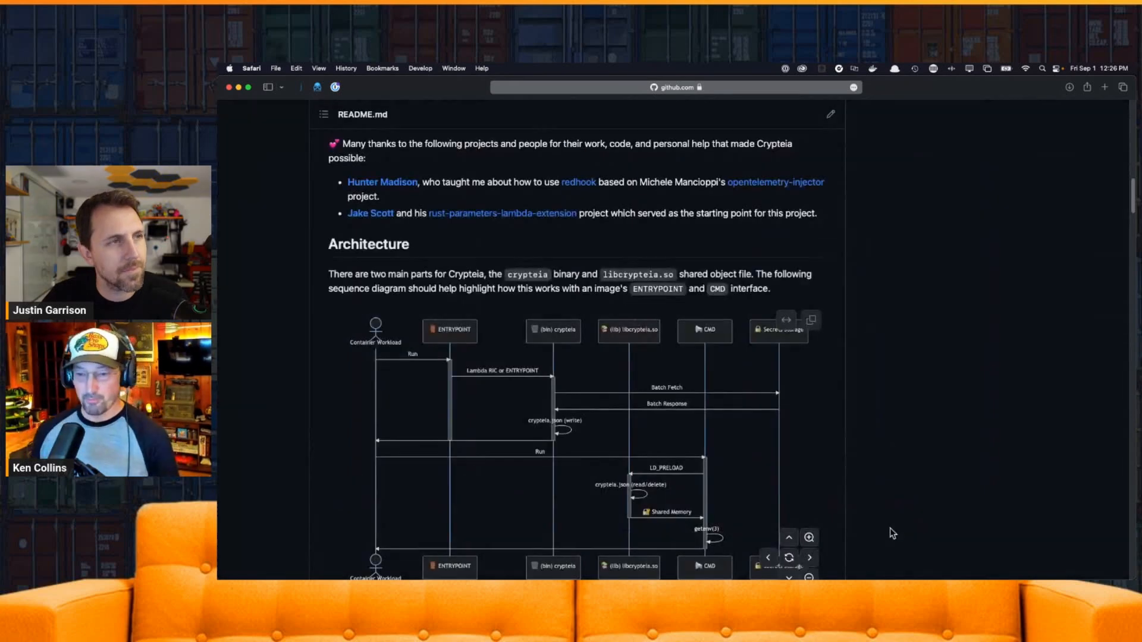
Scroll to the explanatory text on the crypteia binary and libcrypteia.so below the diagram
scroll(down, 3)
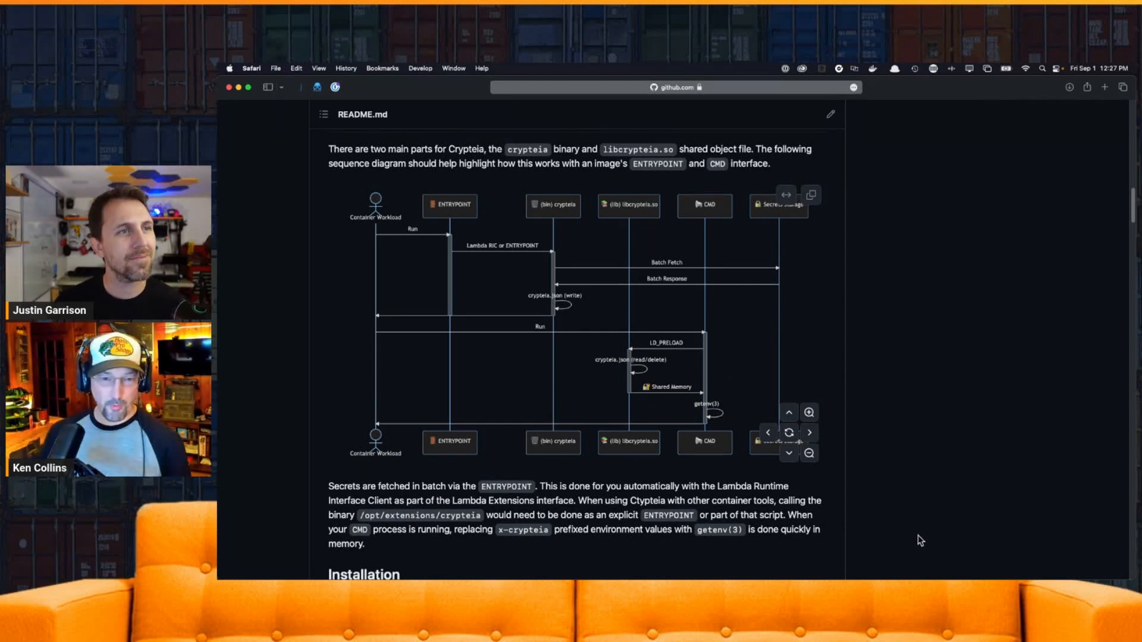
mouse_move(907, 548)
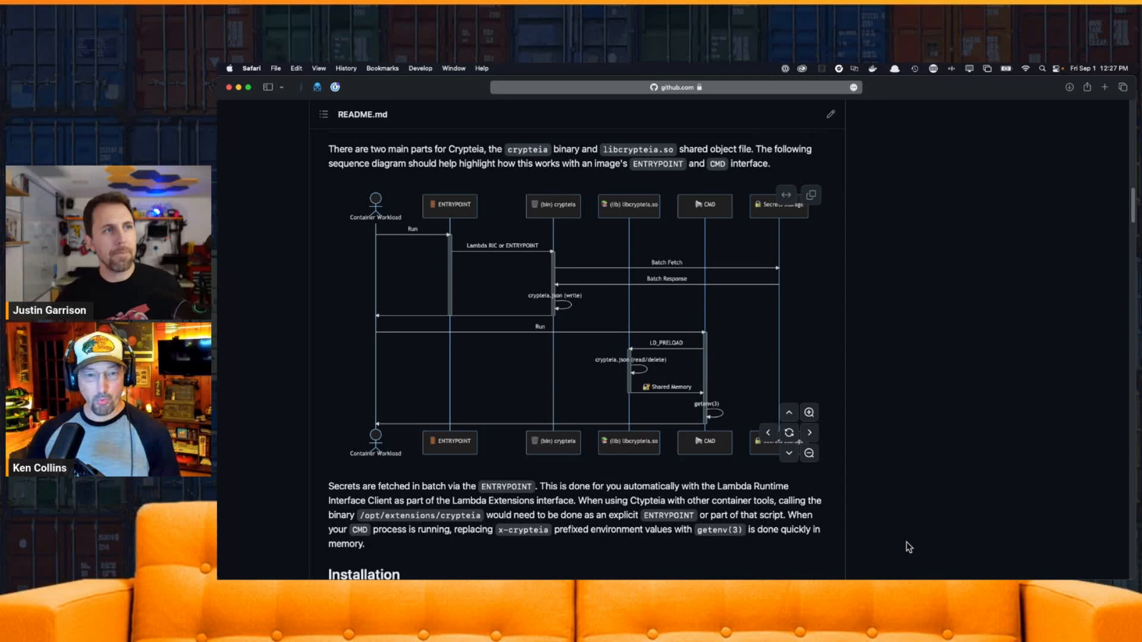
mouse_move(916, 530)
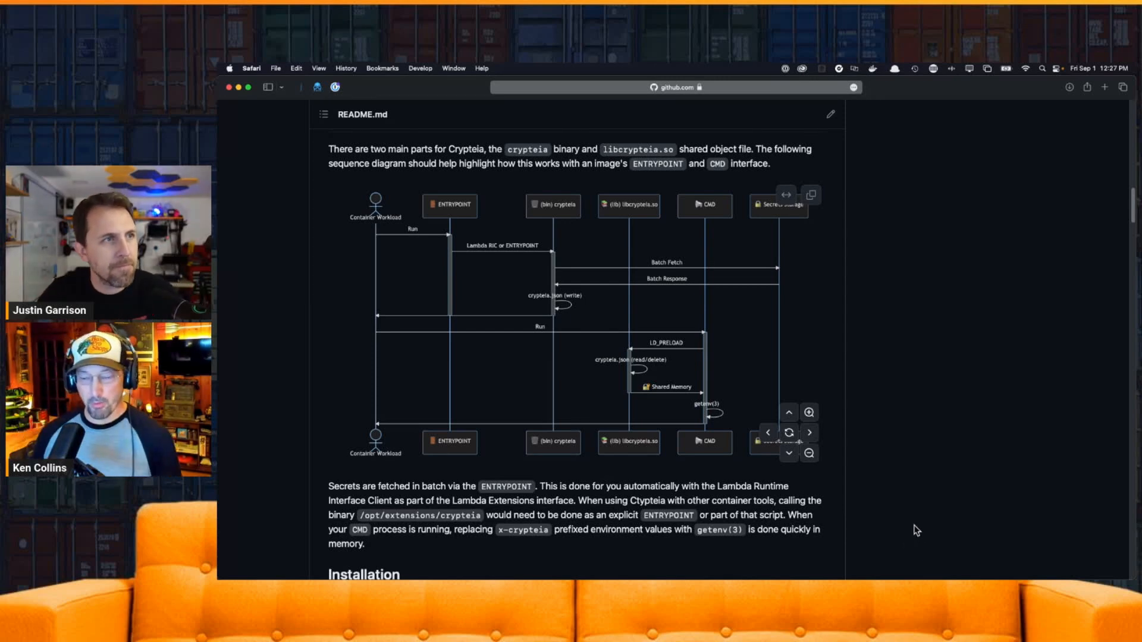
mouse_move(964, 518)
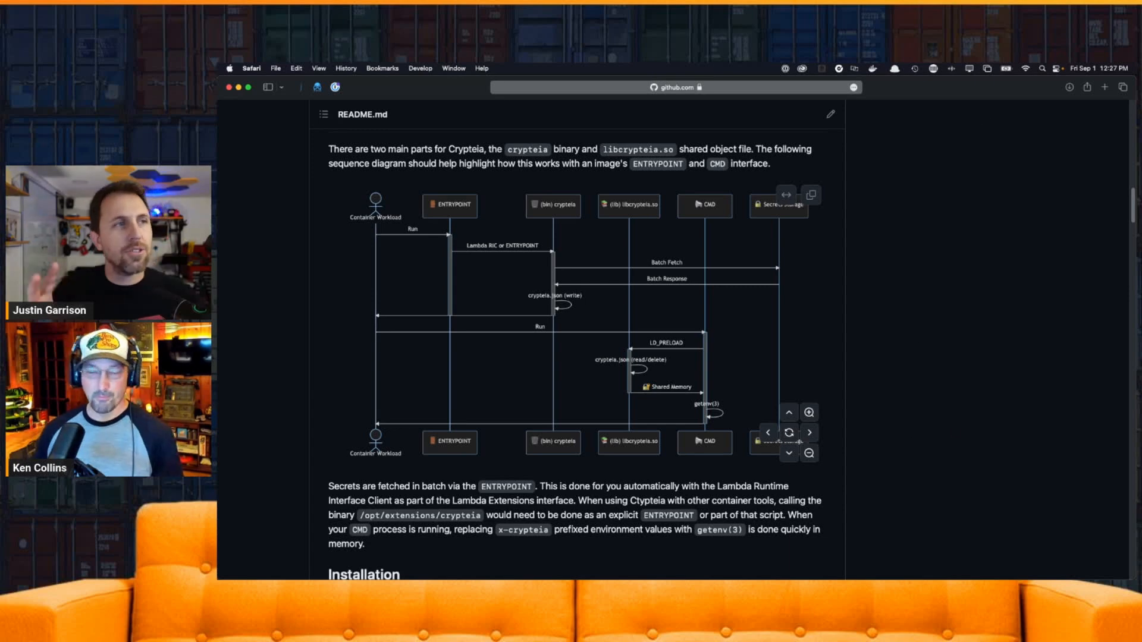
mouse_move(745, 568)
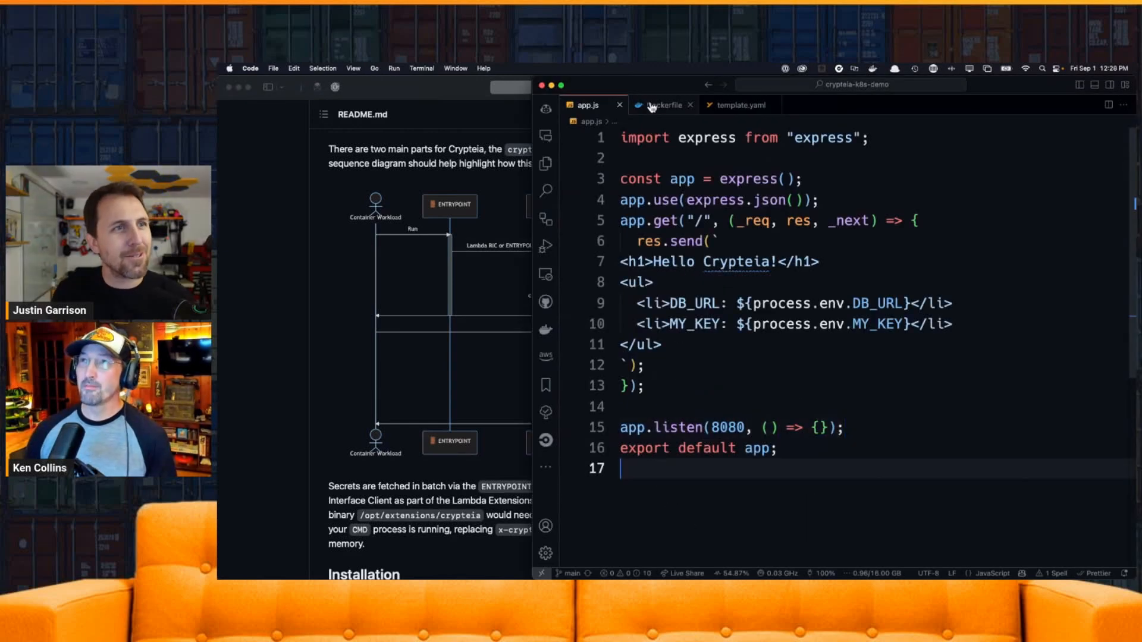
Compare the Dockerfile's Lambda Compatibility COPY and LAMBDA_TASK_ROOT lines against the Express app code
click(665, 104)
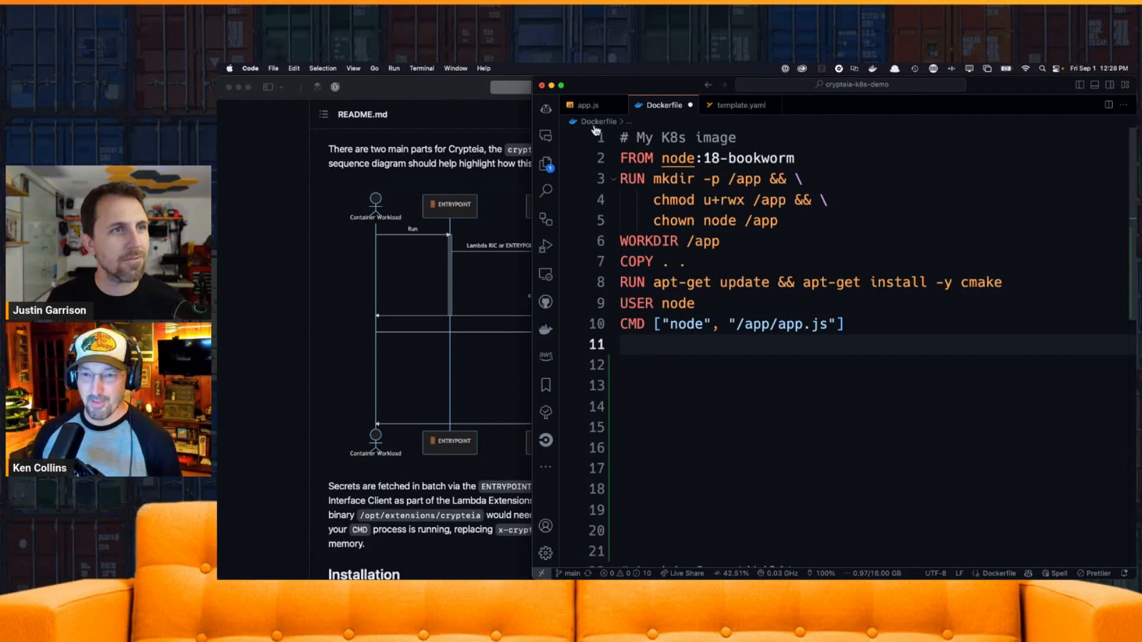
click(587, 105)
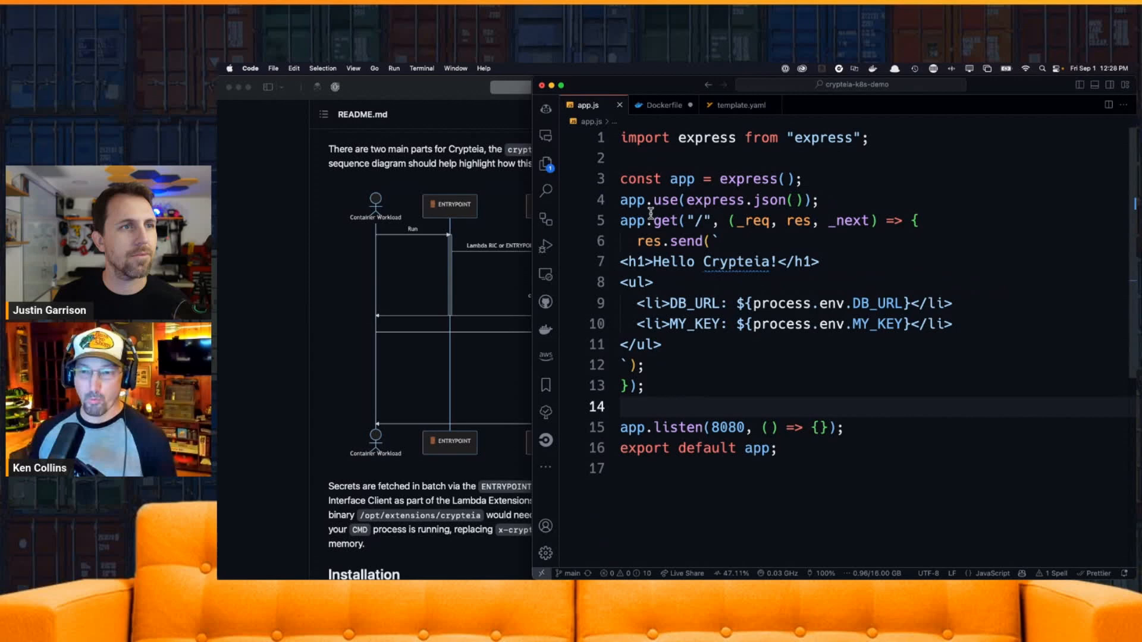
click(666, 104)
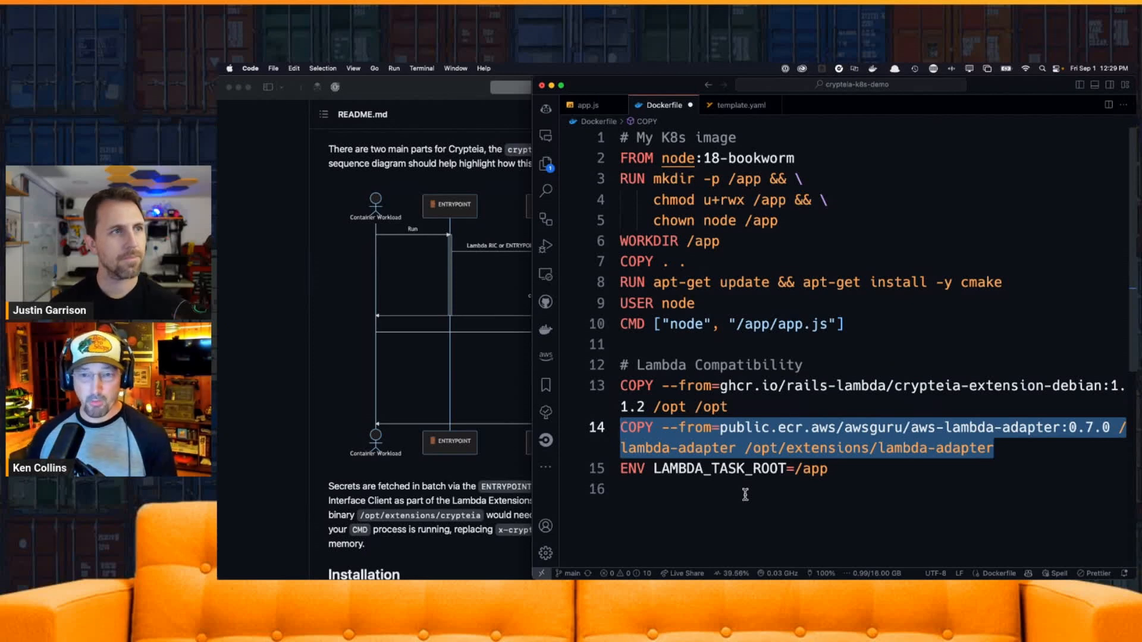
click(590, 105)
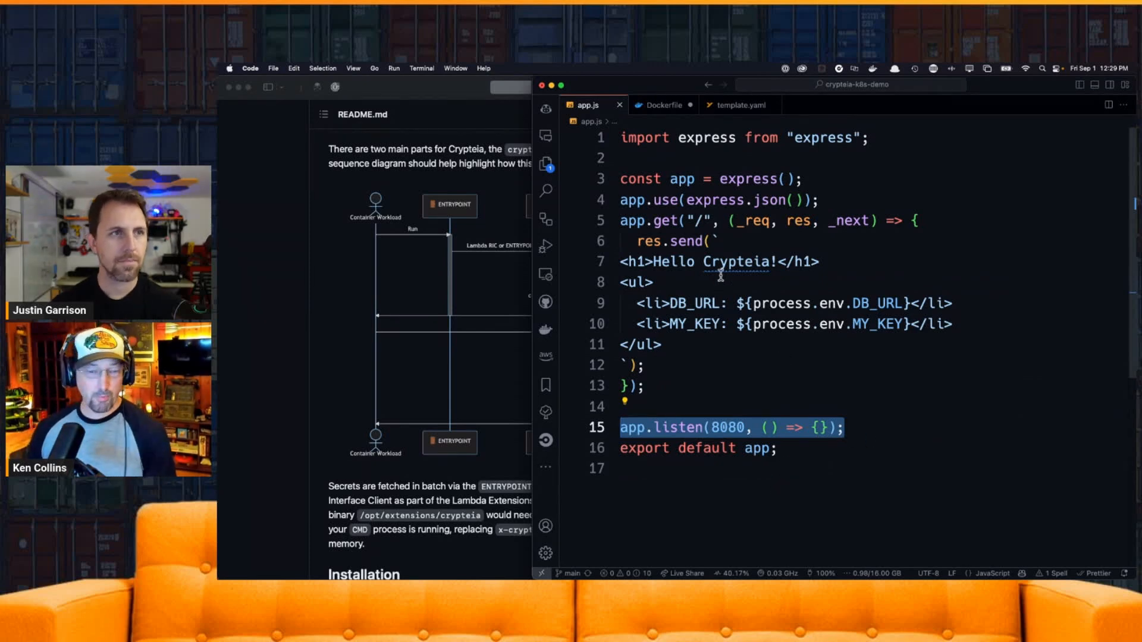
click(661, 104)
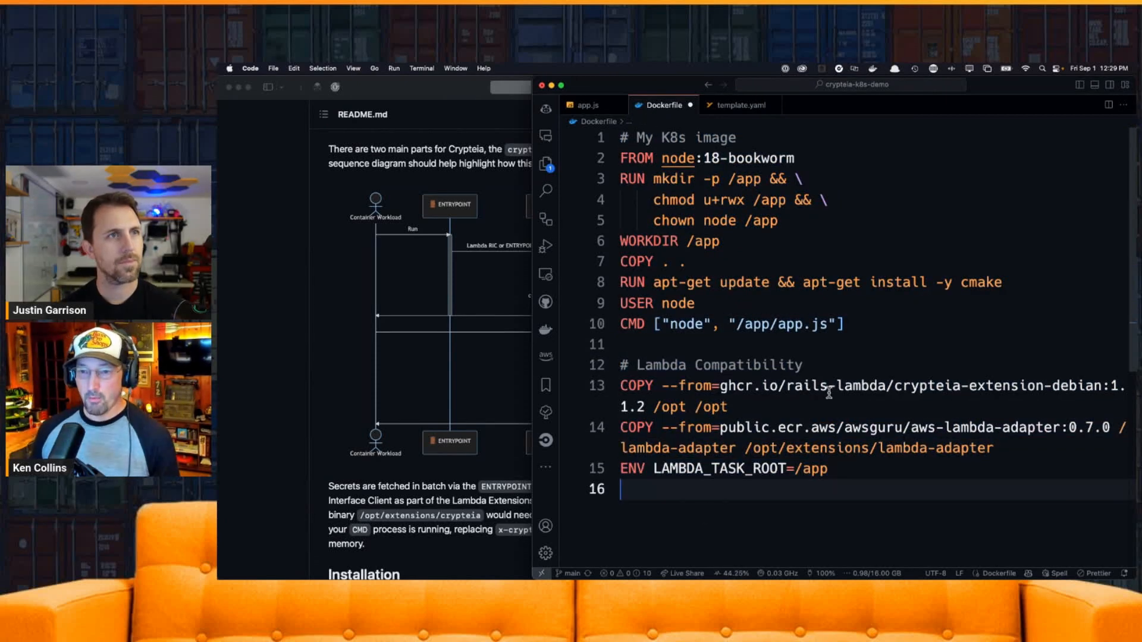
click(738, 105)
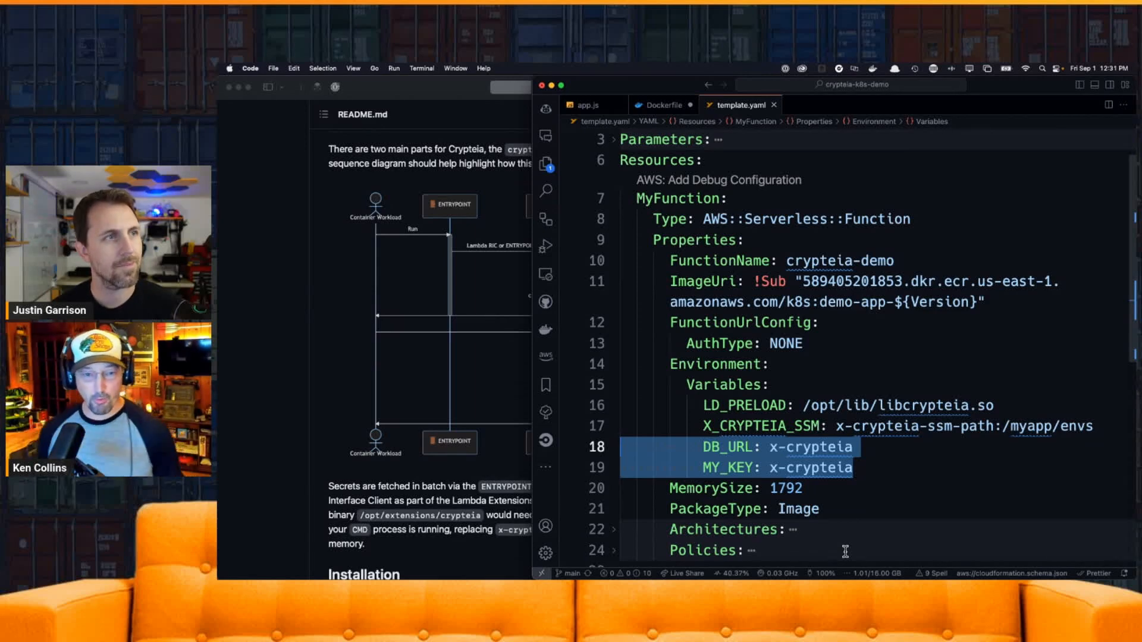
mouse_move(859, 562)
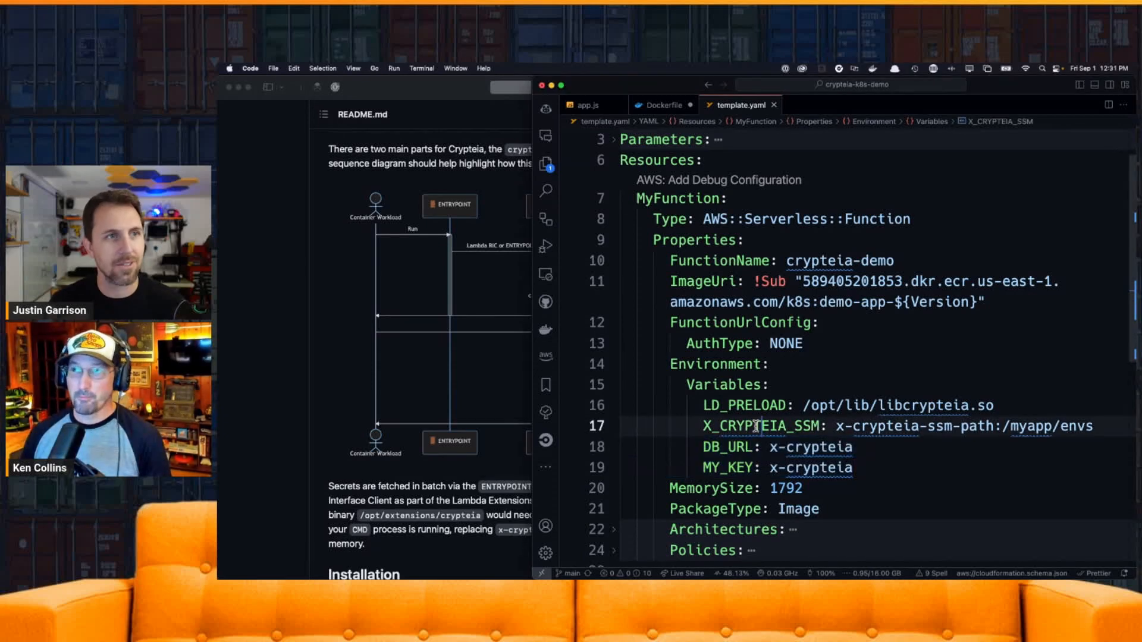
Highlight X_CRYPTEIA_SSM in template.yaml, check the Dockerfile, then show the function URL page with decrypted DB_URL and MY_KEY
double_click(760, 426)
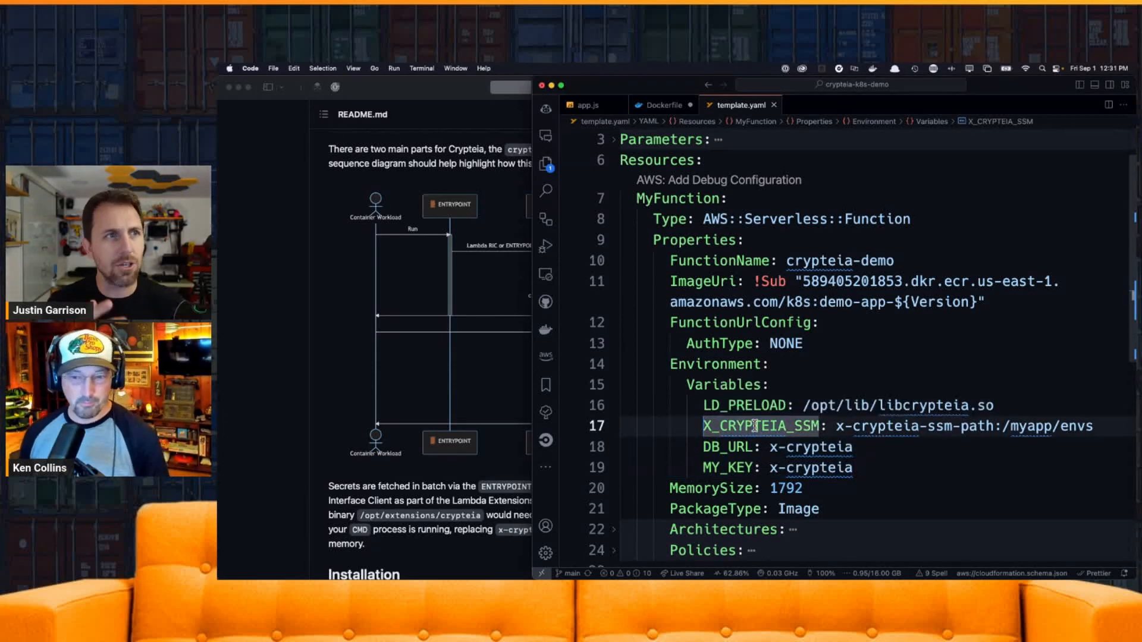
mouse_move(757, 426)
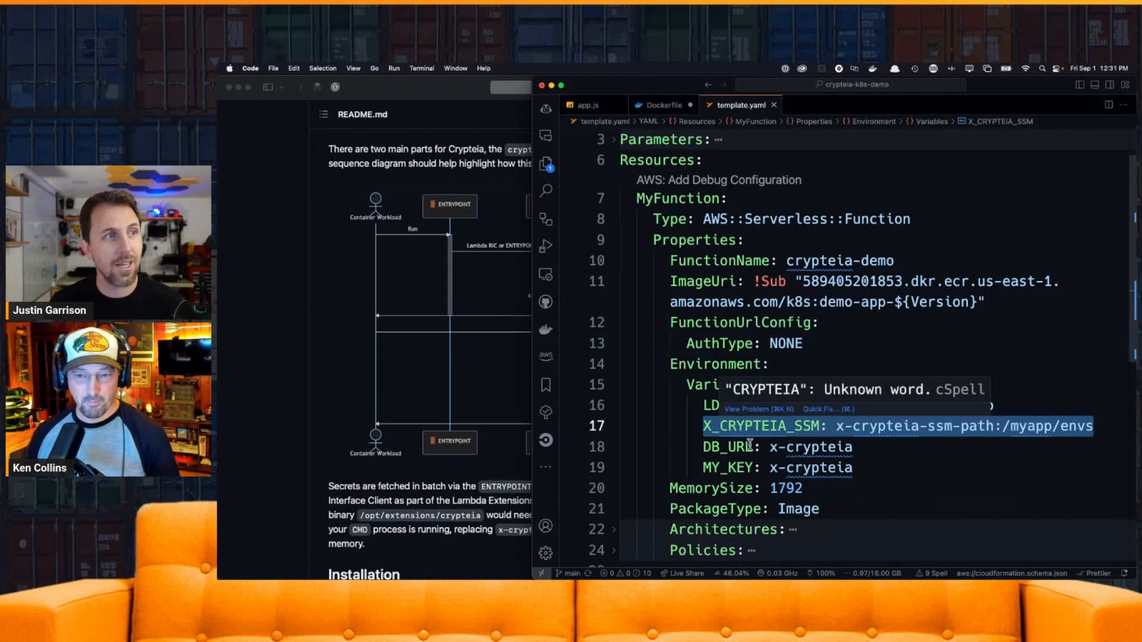
mouse_move(855, 513)
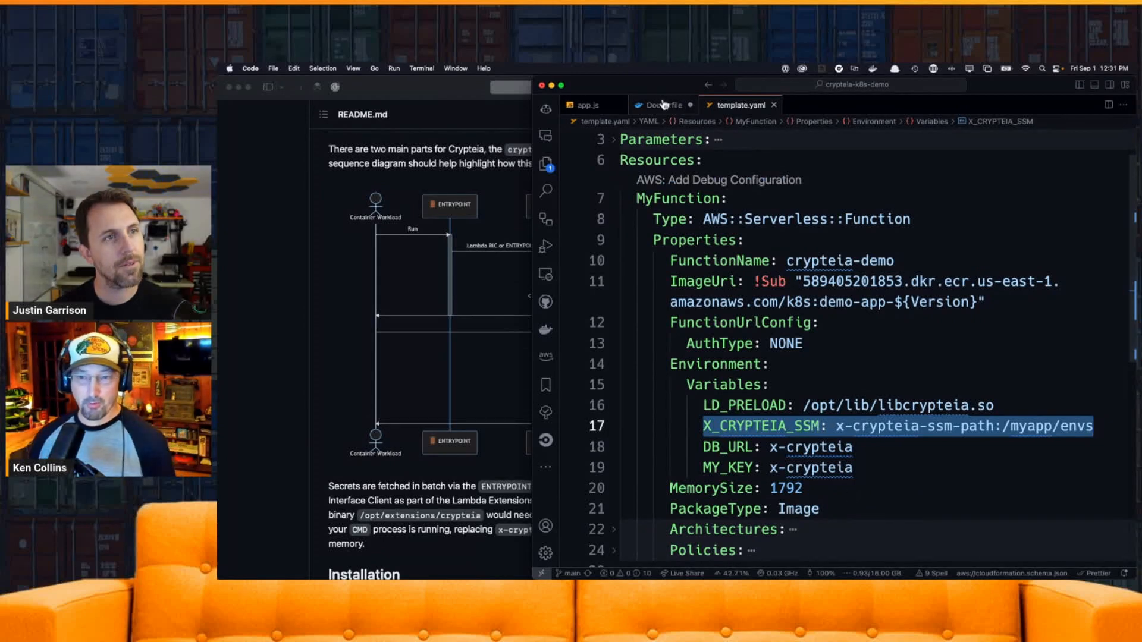
click(663, 105)
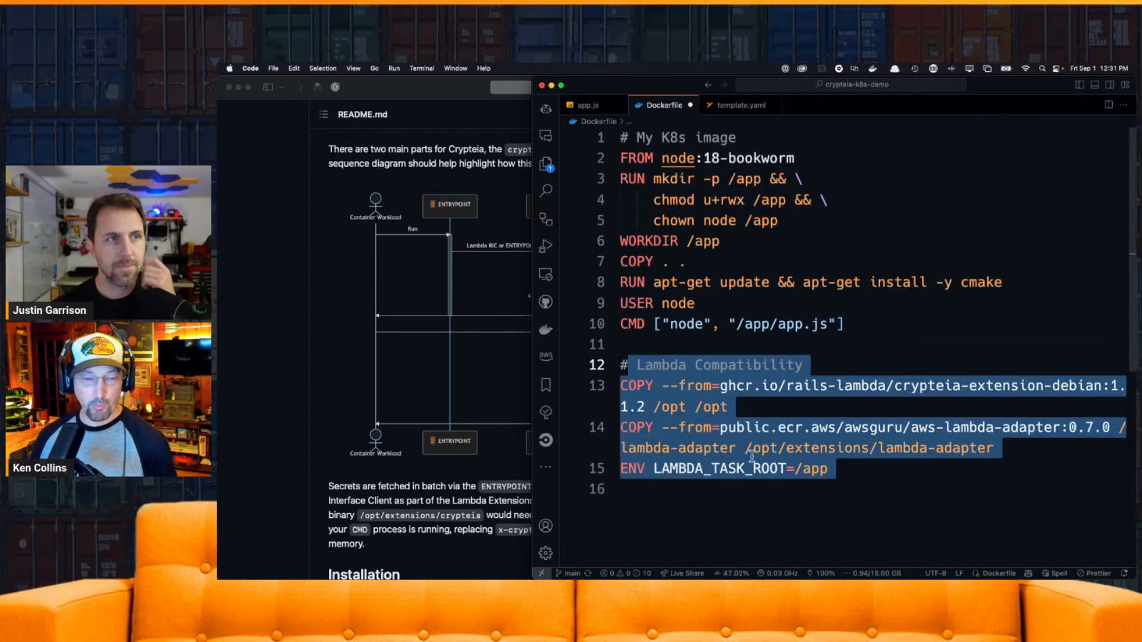
click(737, 104)
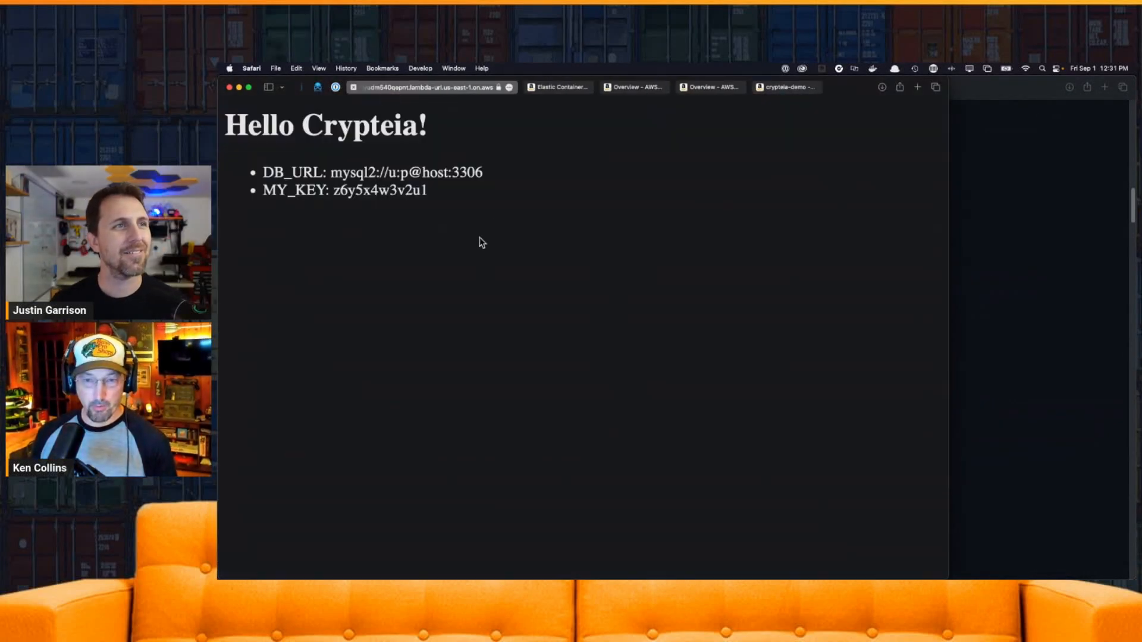
Review crypteia-demo's Image configuration: URI k8s:demo-app-9 on arm64
click(432, 87)
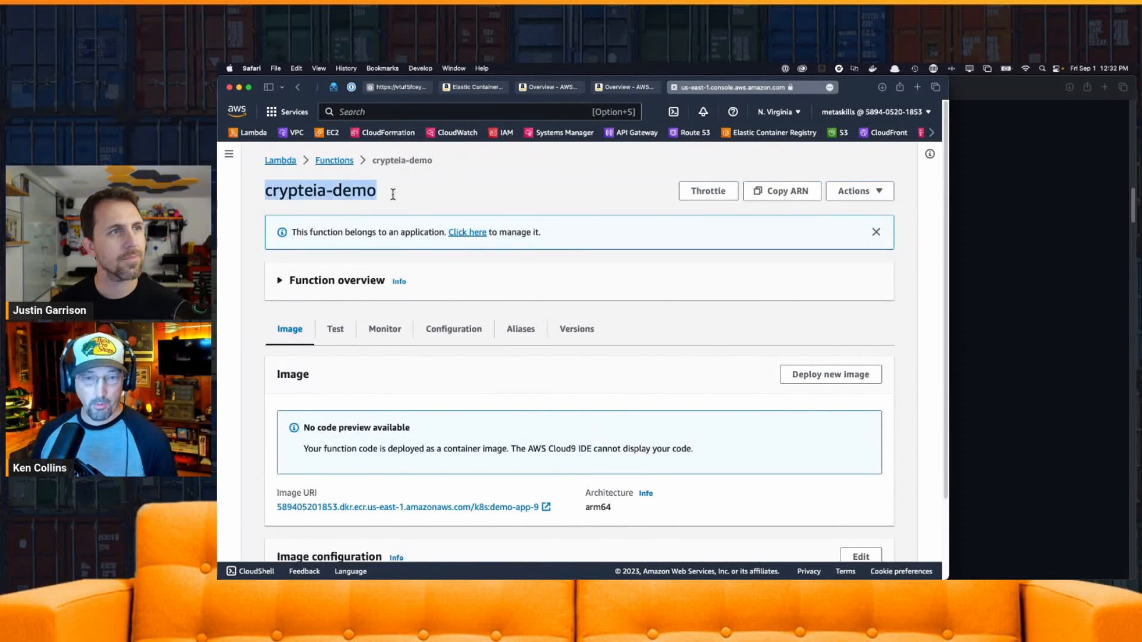
scroll(down, 3)
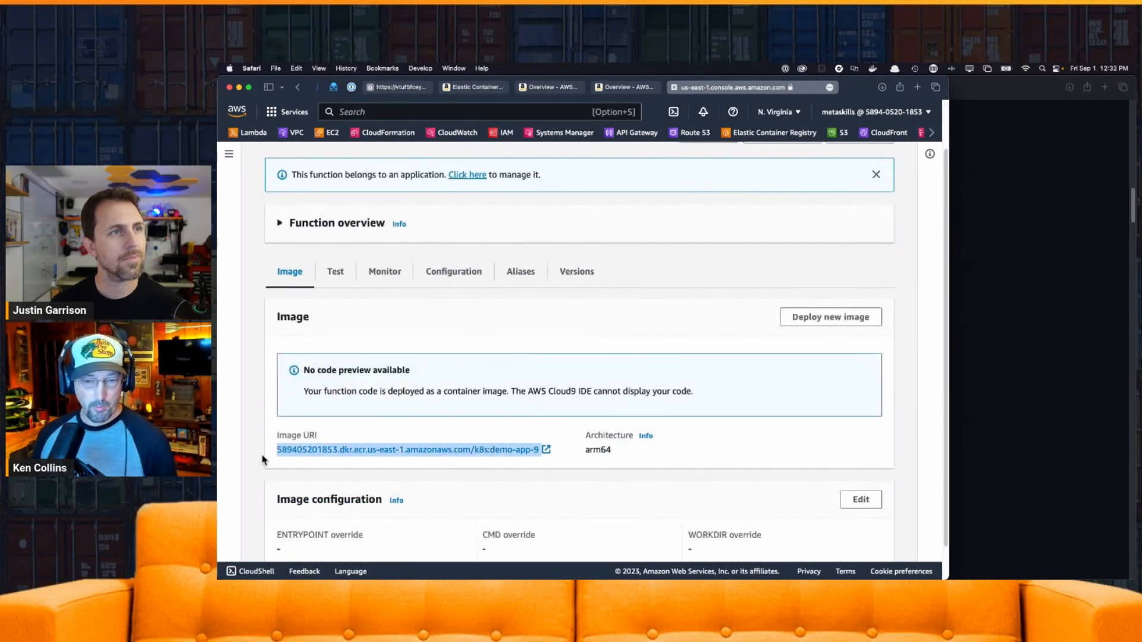
scroll(down, 3)
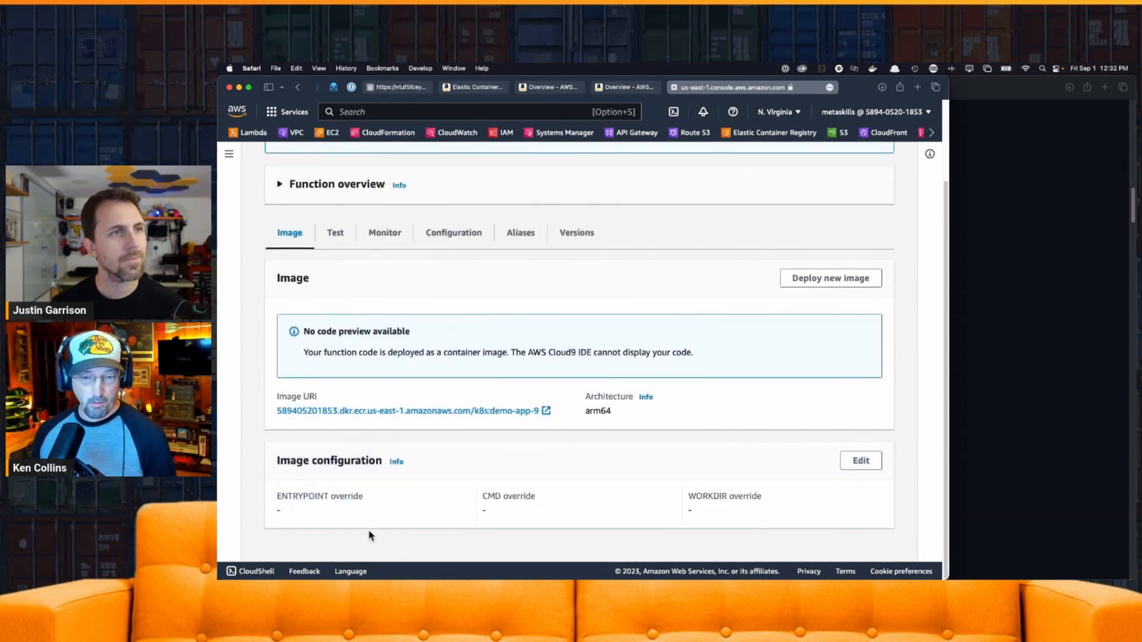
mouse_move(344, 535)
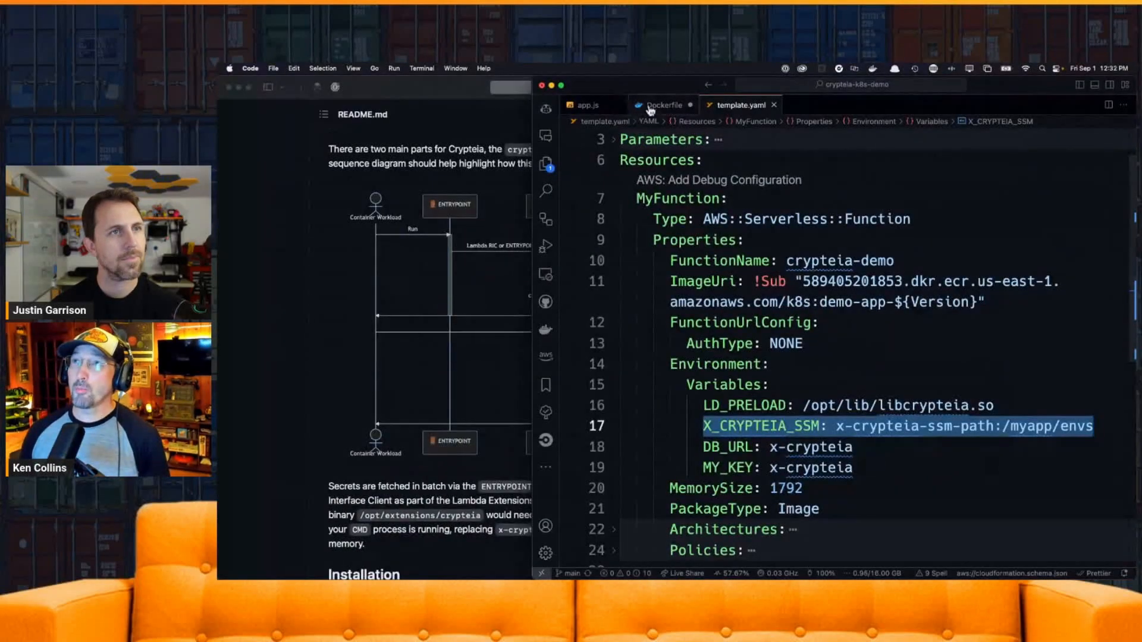
Check crypteia-demo's environment variables, then run the saved demo test event to a 200 success
click(662, 104)
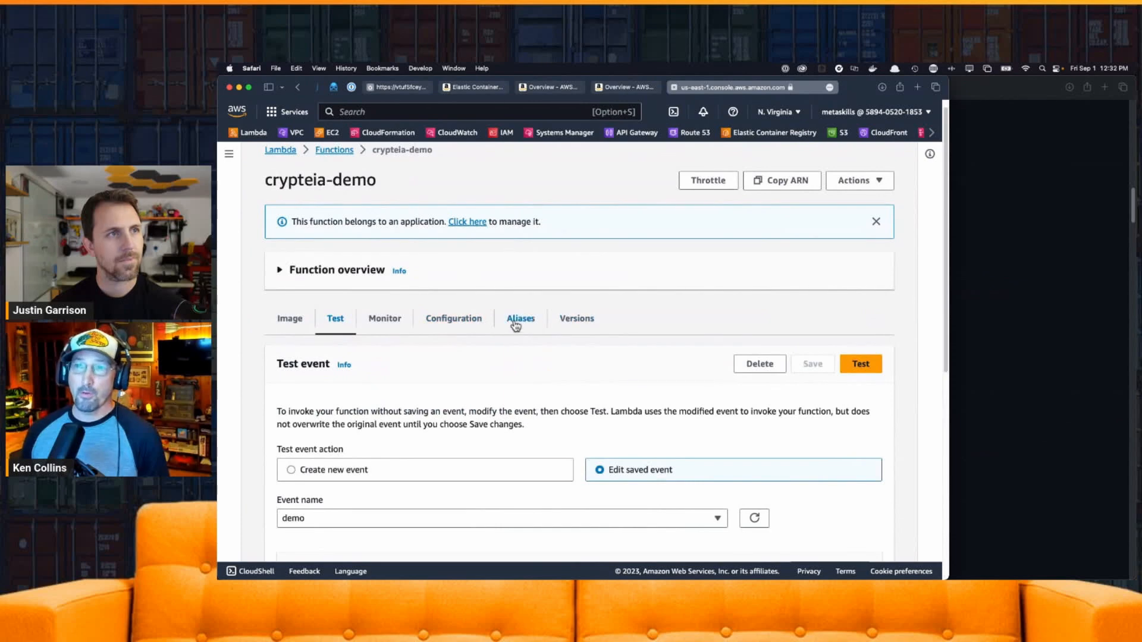
click(454, 319)
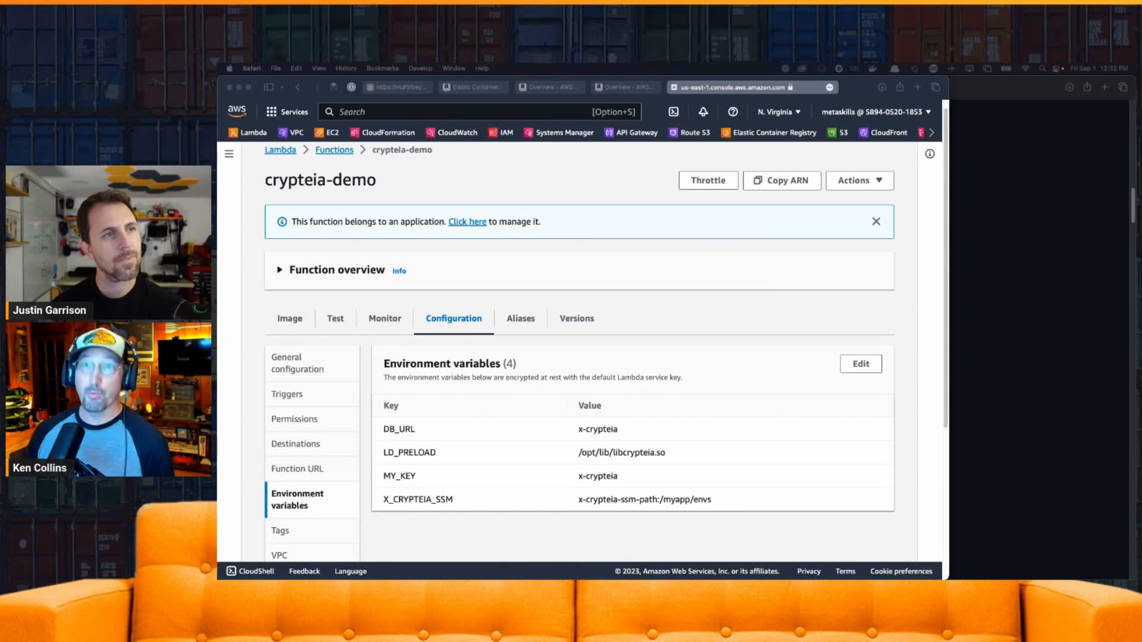
click(335, 319)
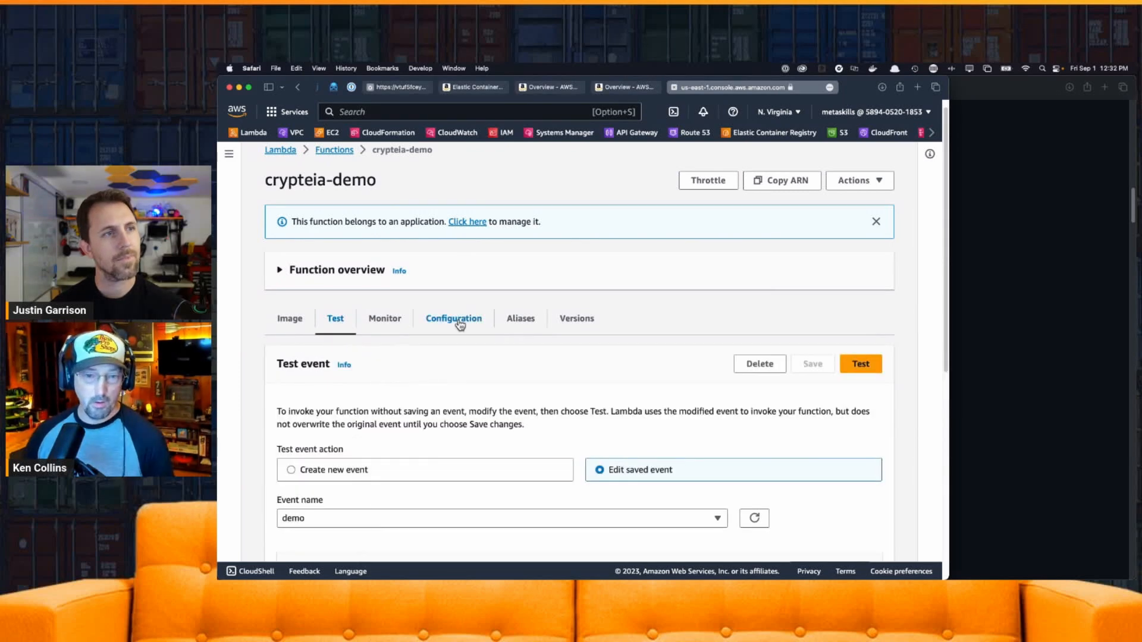
click(861, 364)
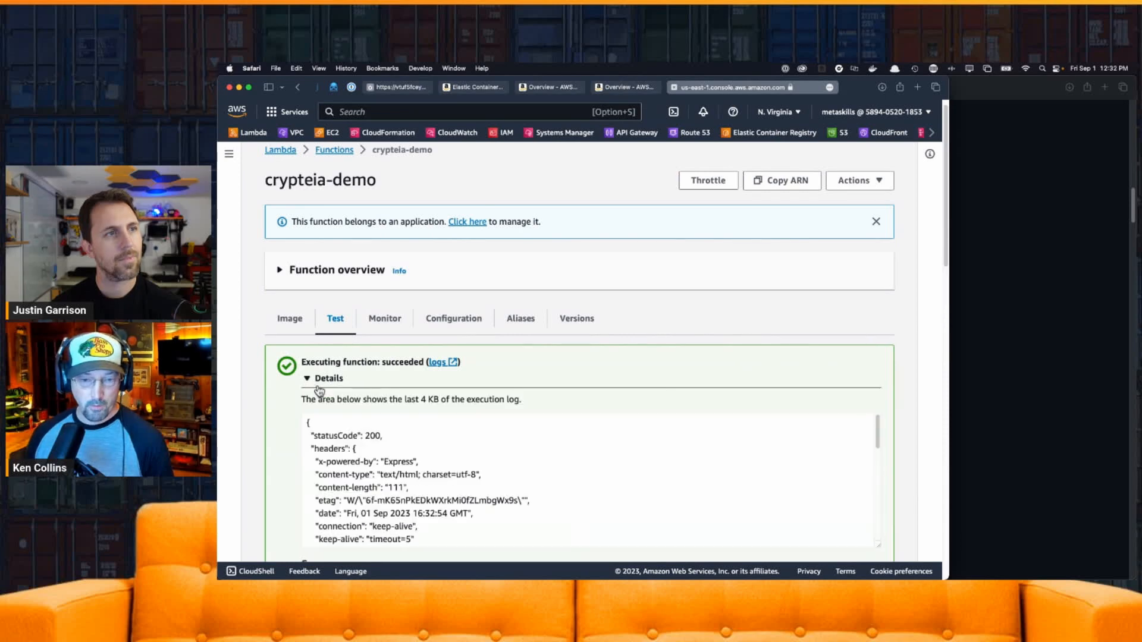
Highlight the log body with "Hello Crypteia!" and the decrypted DB_URL and MY_KEY values
scroll(down, 3)
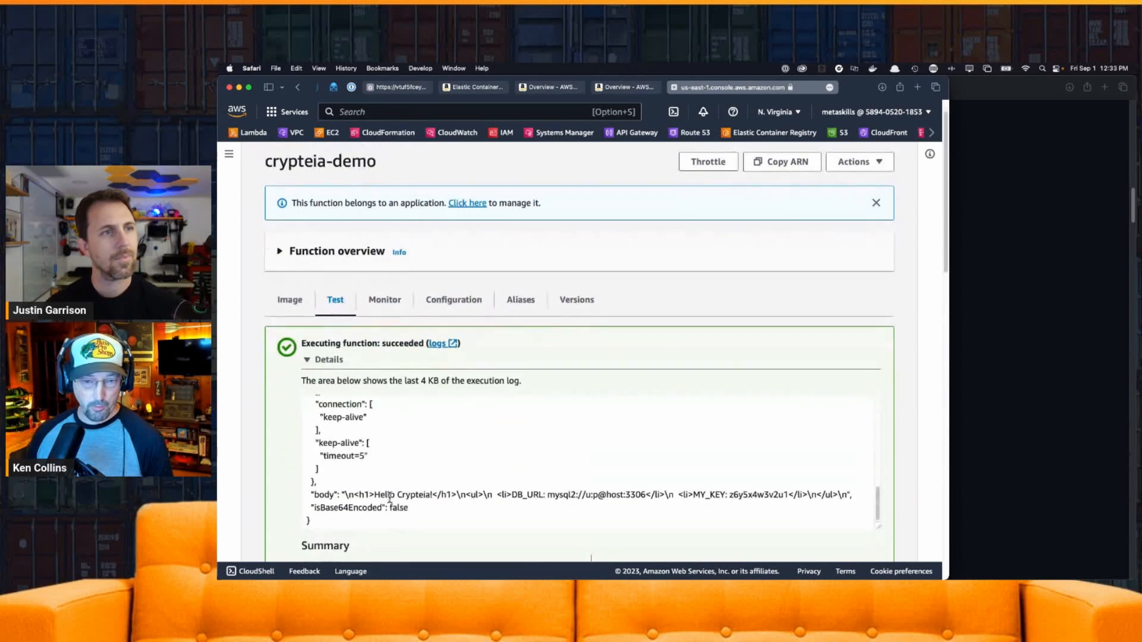
drag(306, 497, 852, 508)
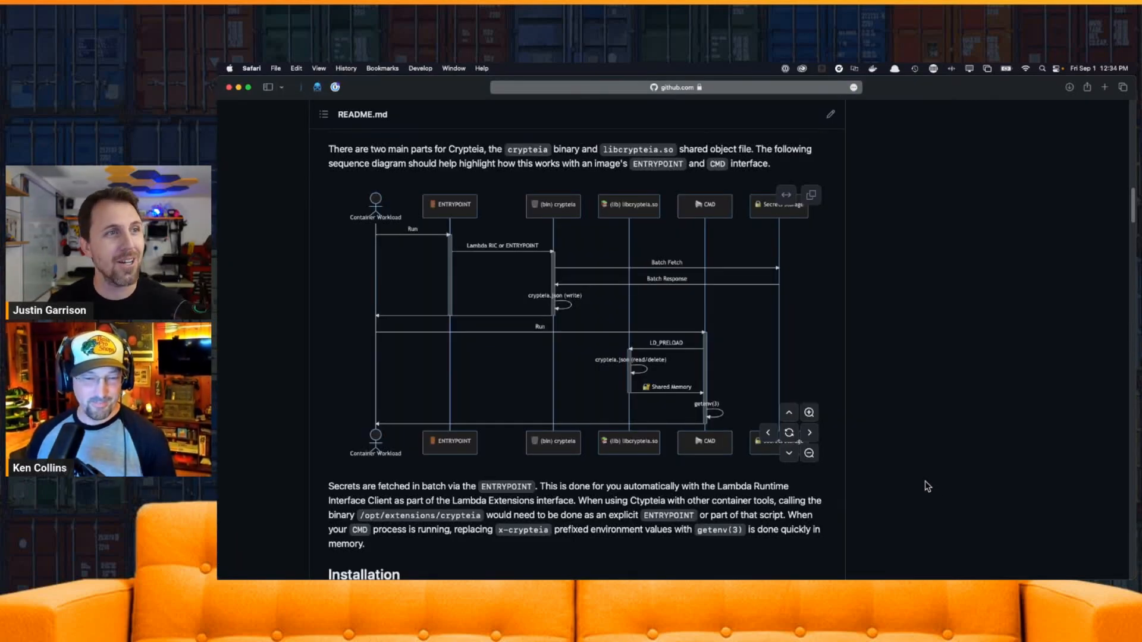
mouse_move(913, 446)
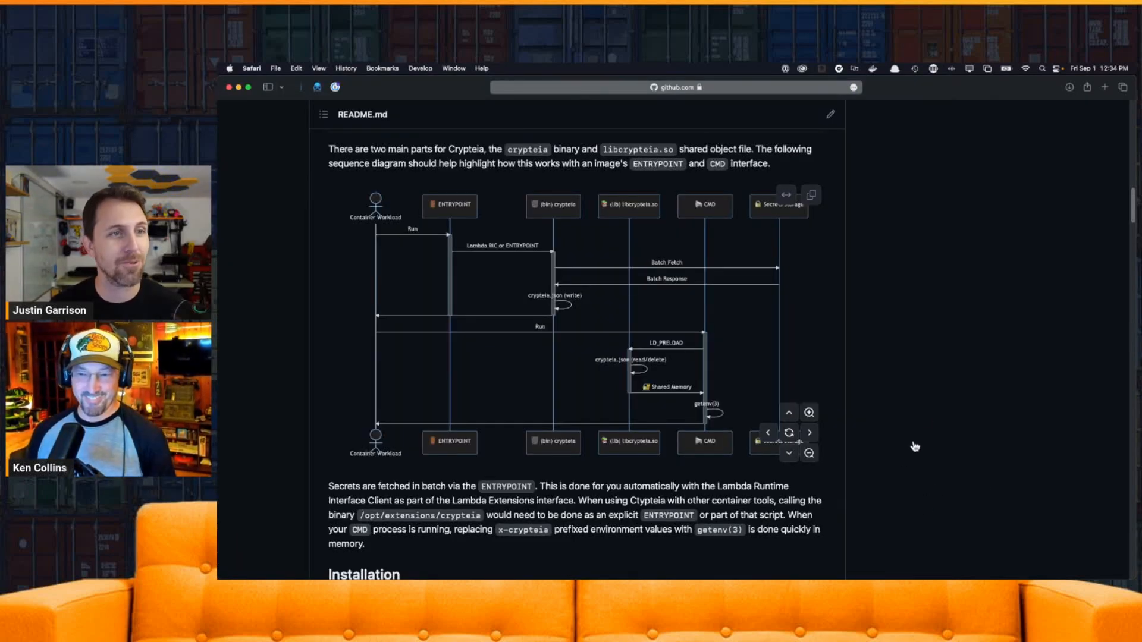